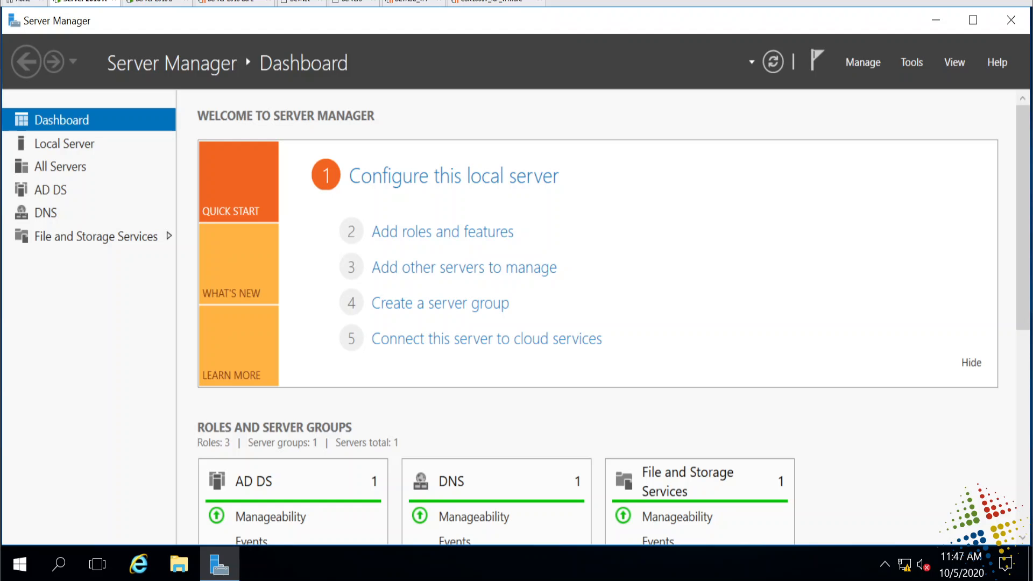
mouse_move(912, 70)
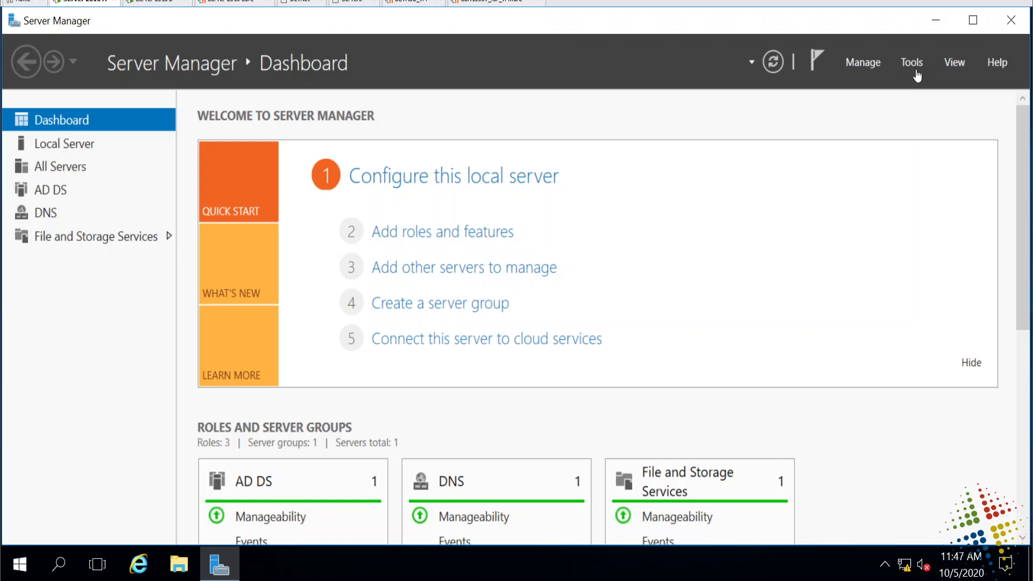
Step: Open Active Directory Users and Computers, select test user1, and view the Computers container
click(912, 62)
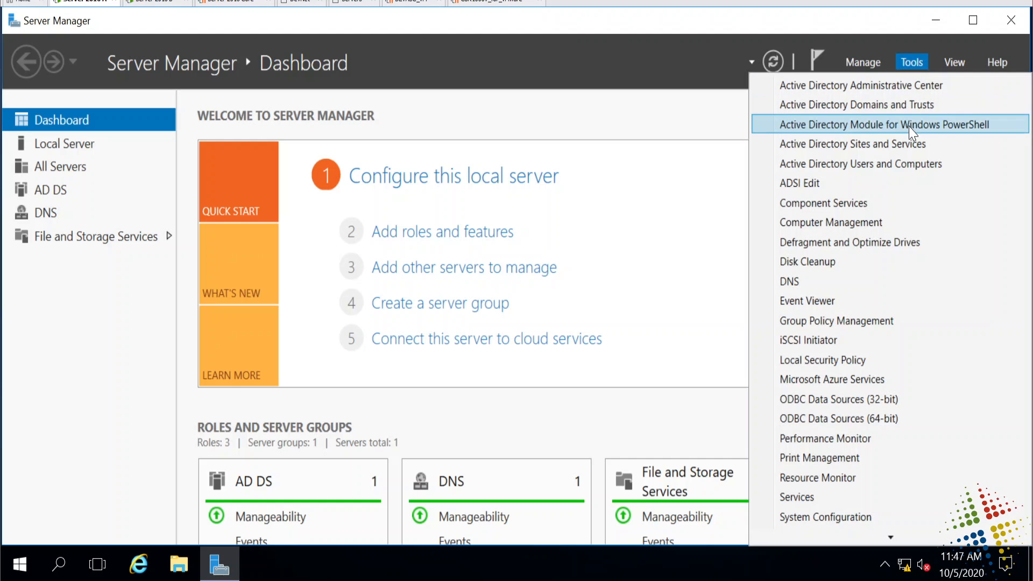
click(860, 164)
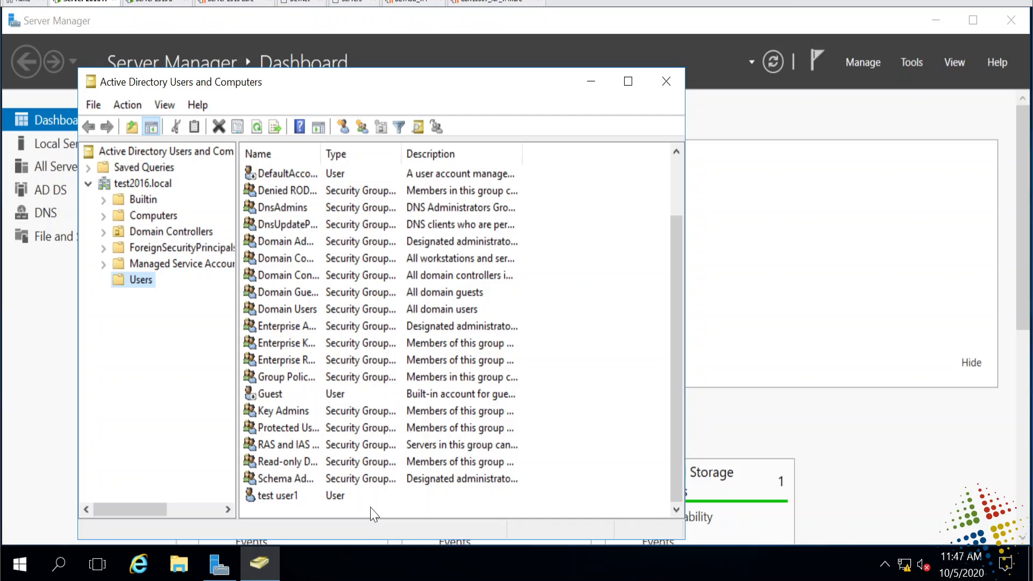
click(278, 495)
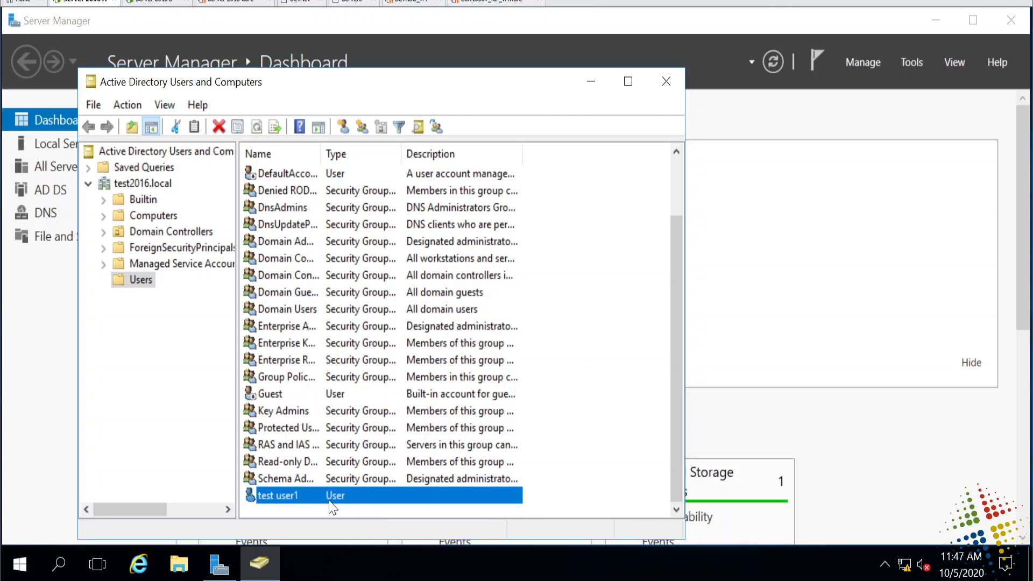
click(155, 215)
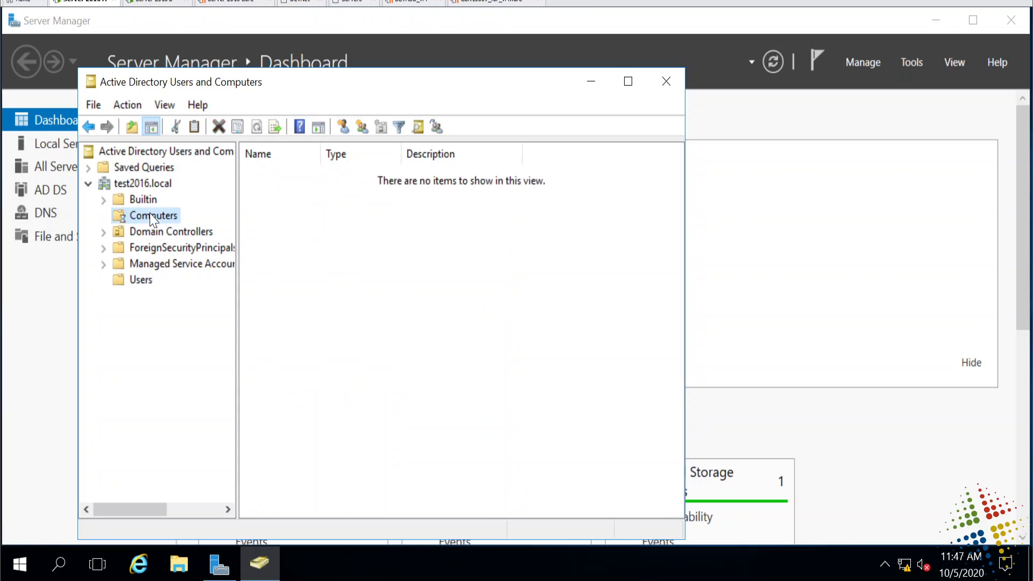
click(154, 216)
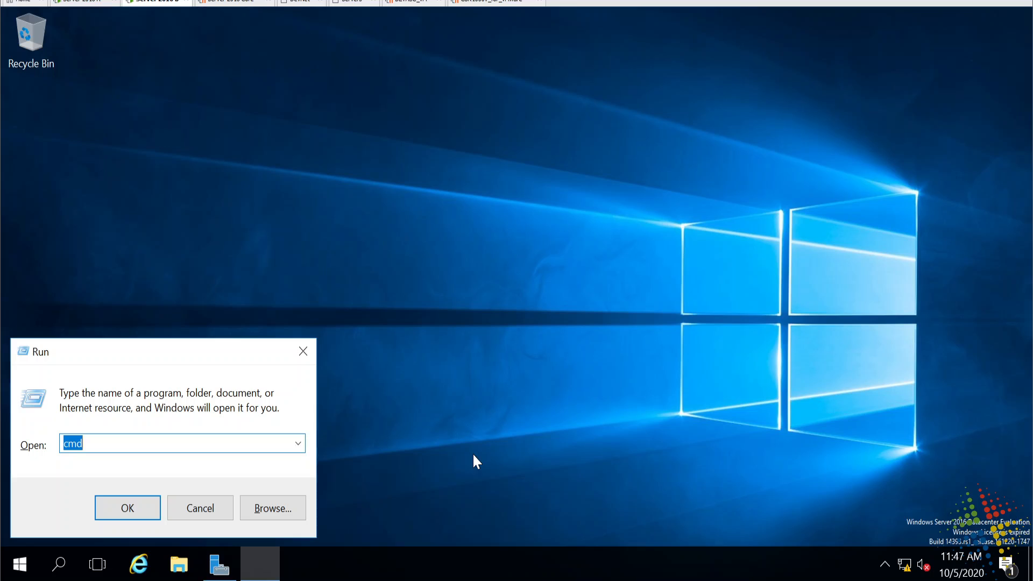
Step: As testuser1, check local Administrators membership with net localgroup administrators, then close the prompt
click(127, 508)
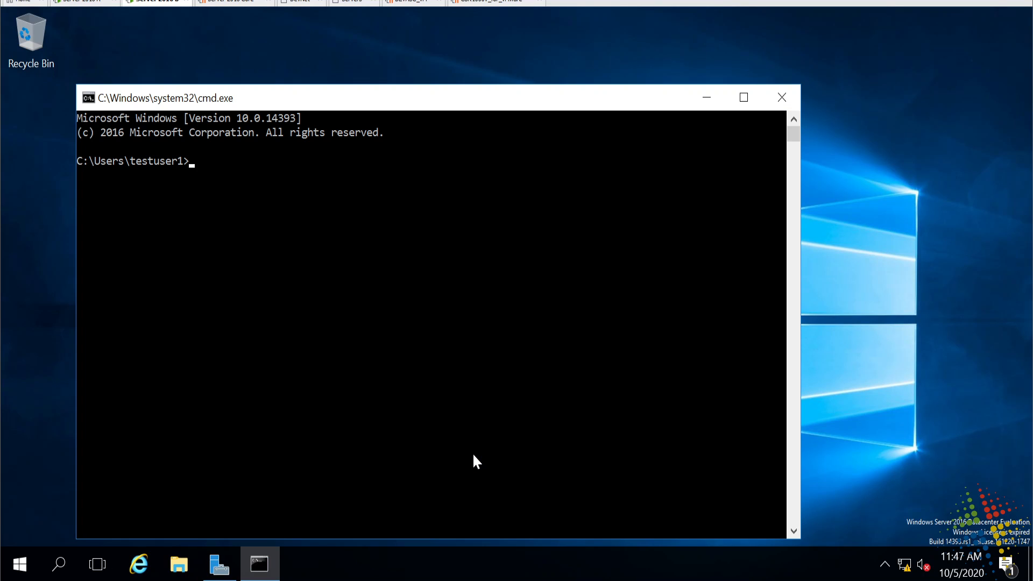
text(net)
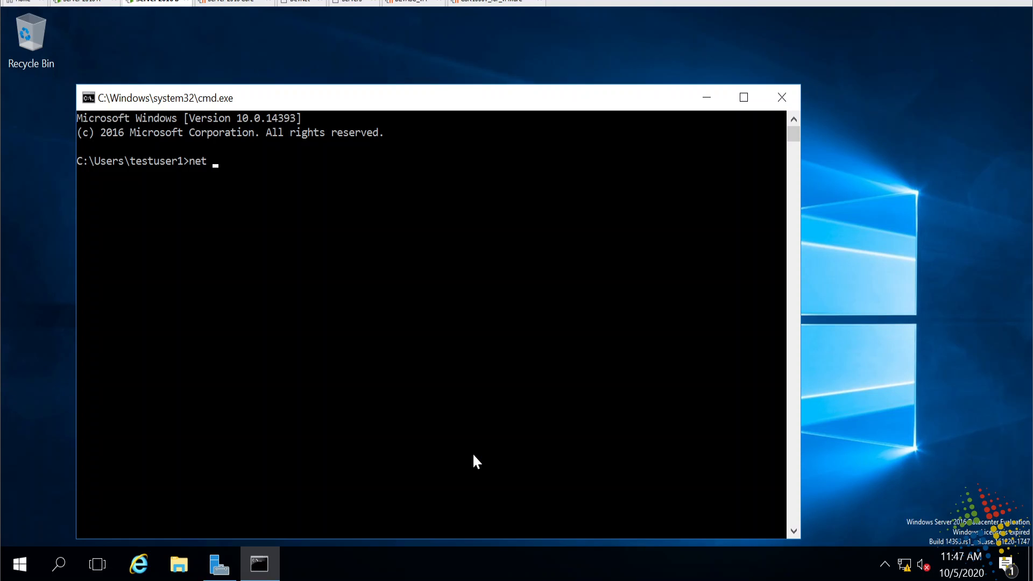
text(group)
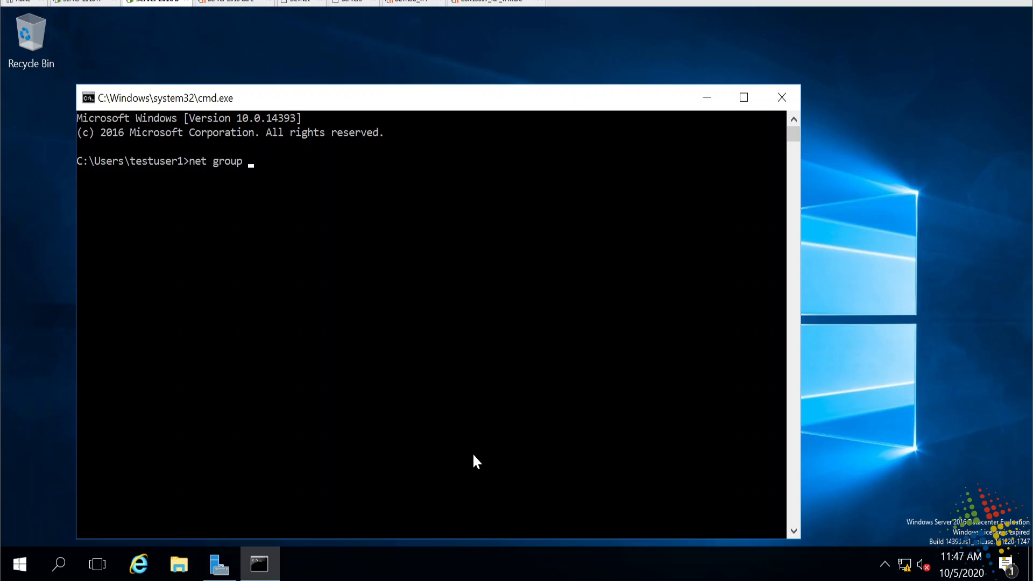
text(administrato)
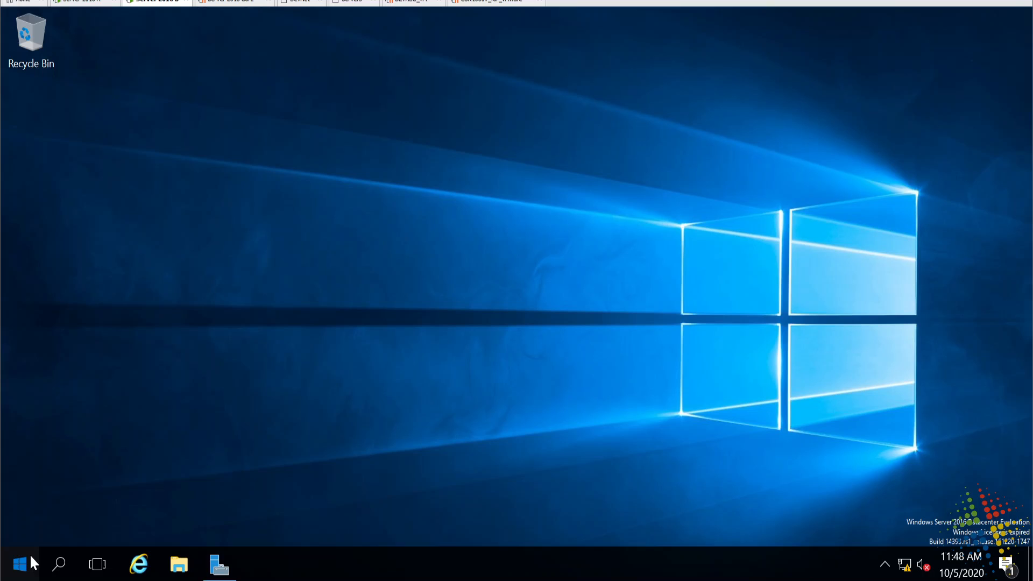
Step: Open Computer Management and show the Groups folder under Local Users and Groups
text(comp)
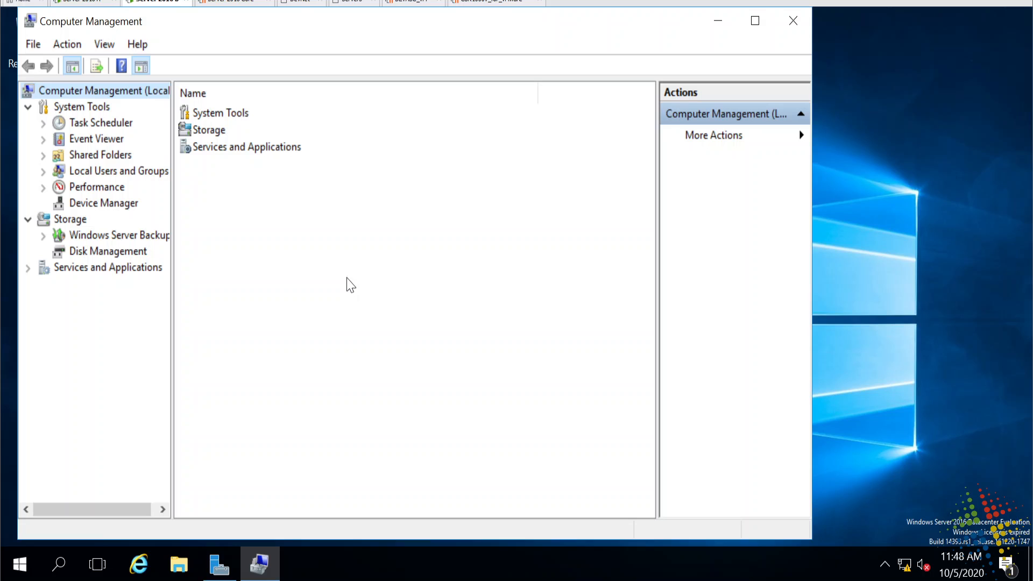
click(43, 155)
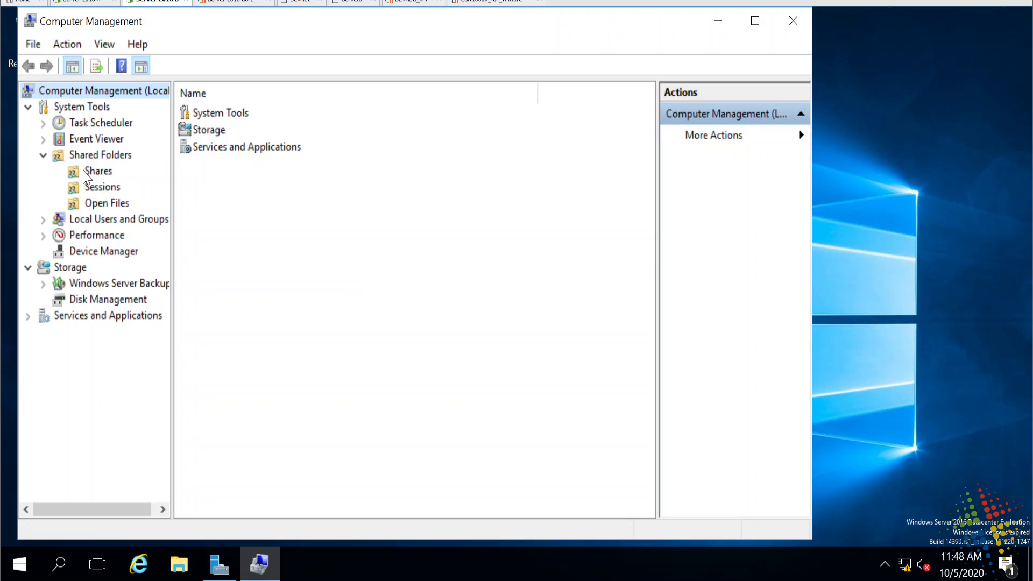
click(119, 219)
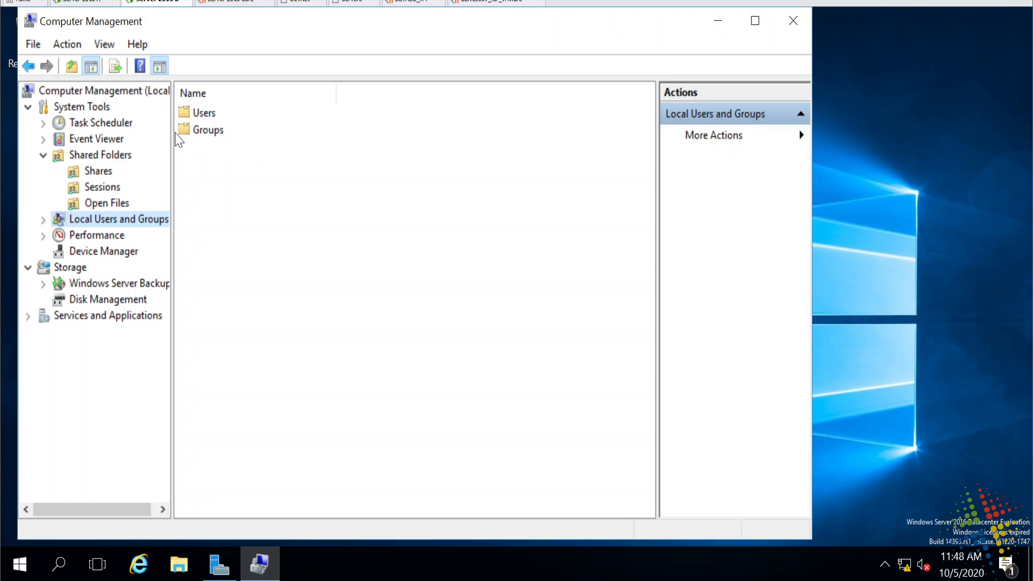
double_click(224, 129)
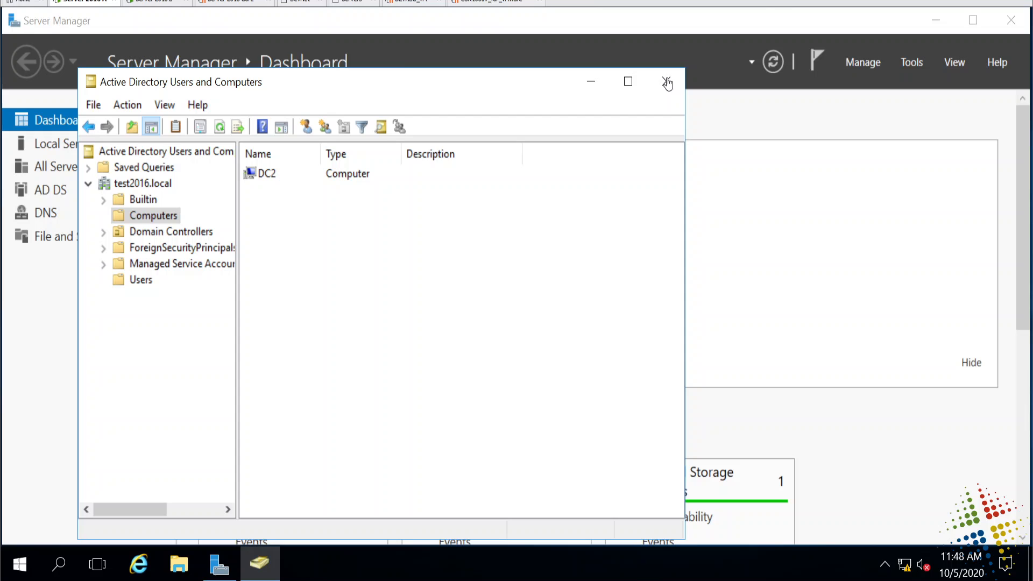
Step: Close ADUC, launch Group Policy Management, and expand the test2016.local domain
click(913, 62)
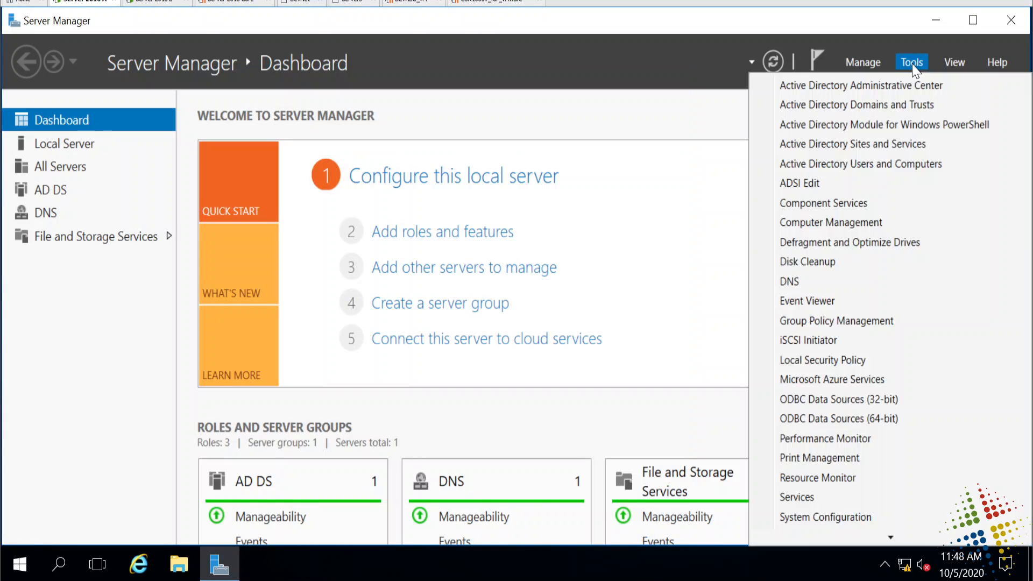
mouse_move(836, 320)
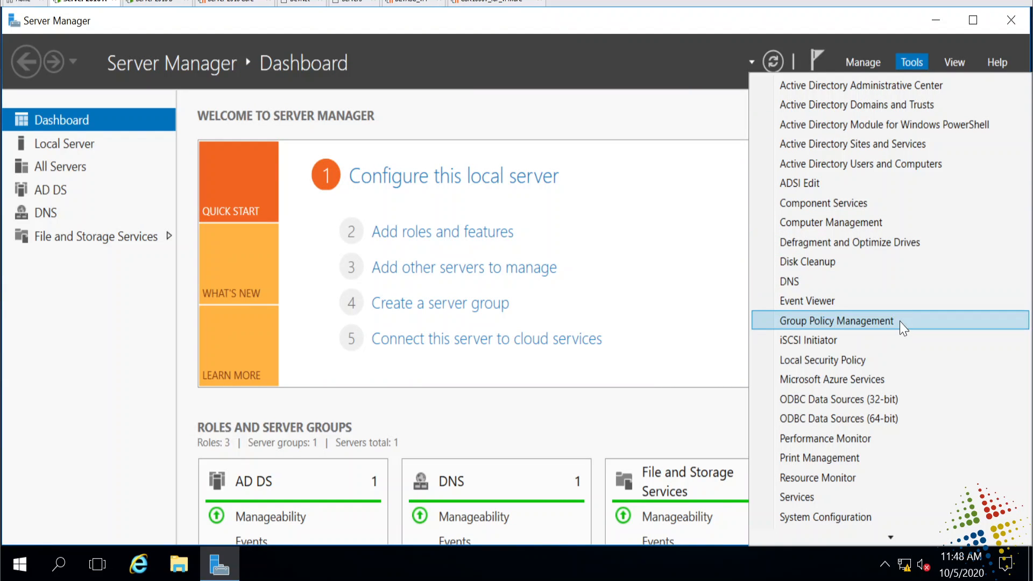
click(837, 320)
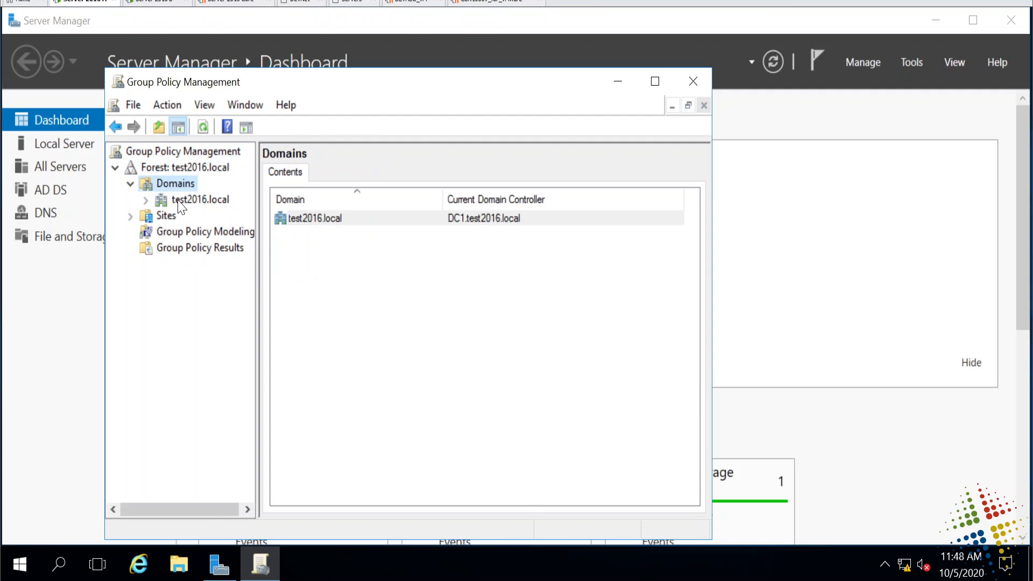
click(200, 200)
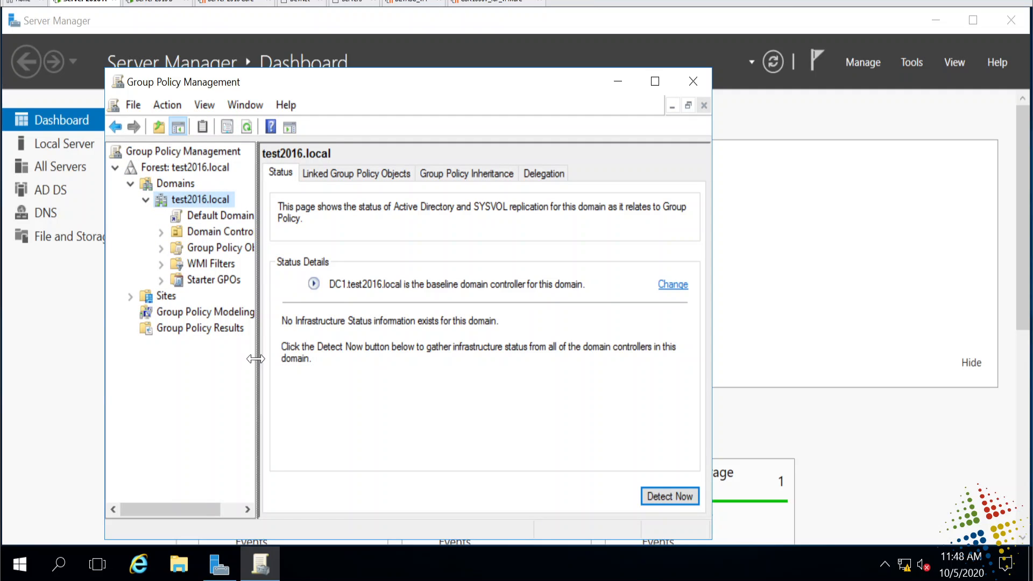
drag(257, 359, 343, 359)
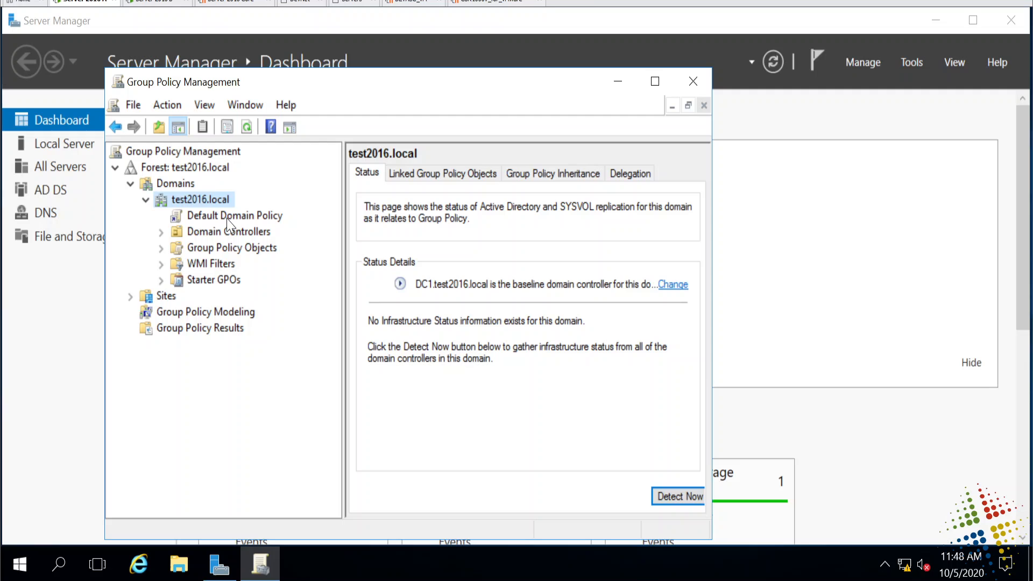
Step: Create a GPO named 'Restricted Groups' linked to test2016.local
right_click(202, 199)
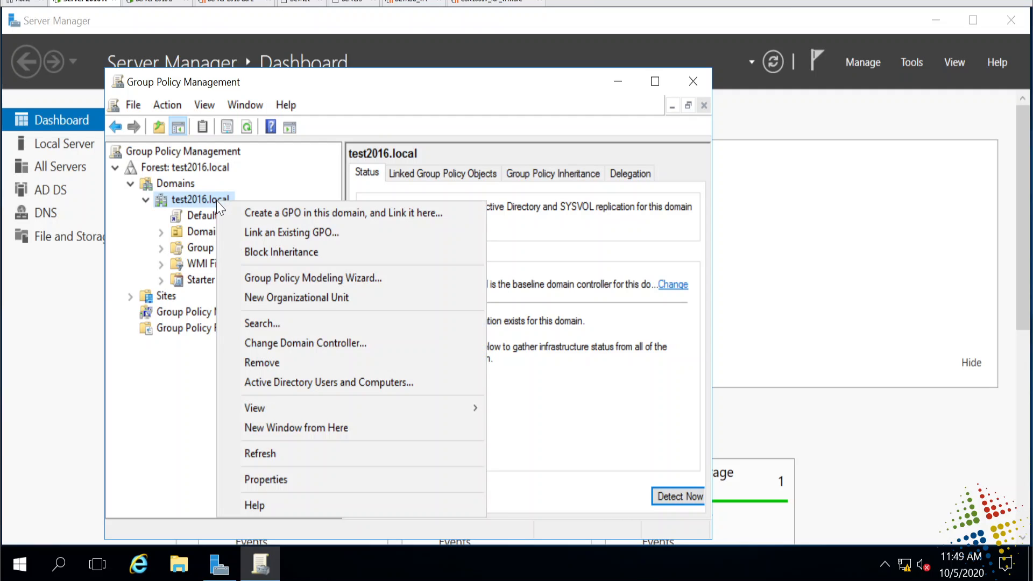
mouse_move(439, 223)
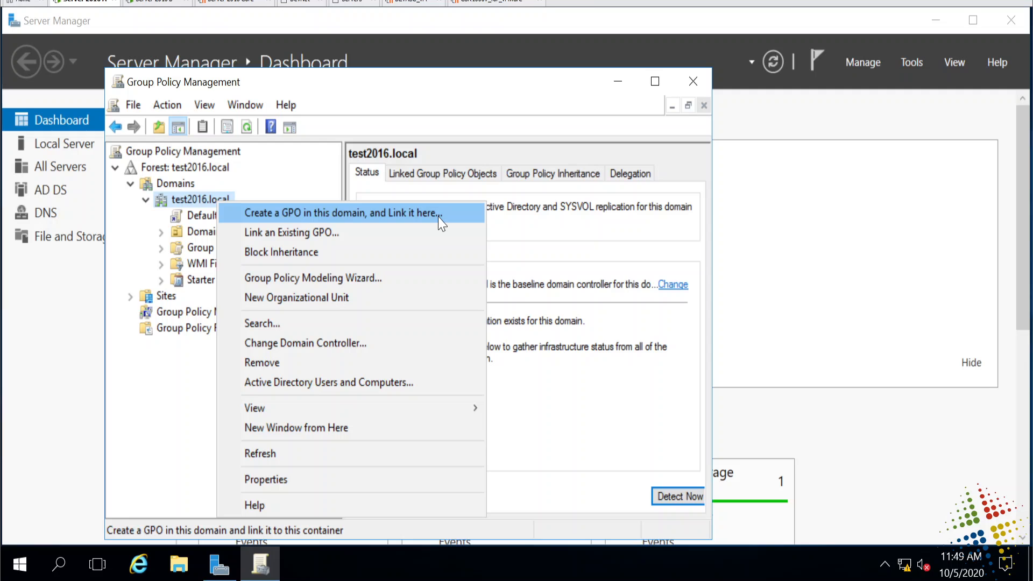
click(341, 213)
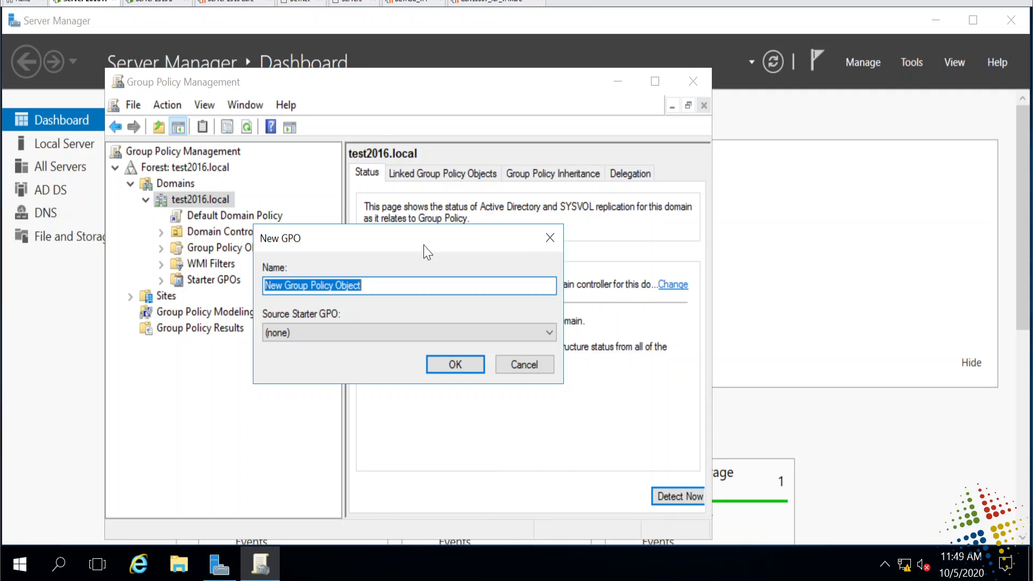
text(Restricted Groups)
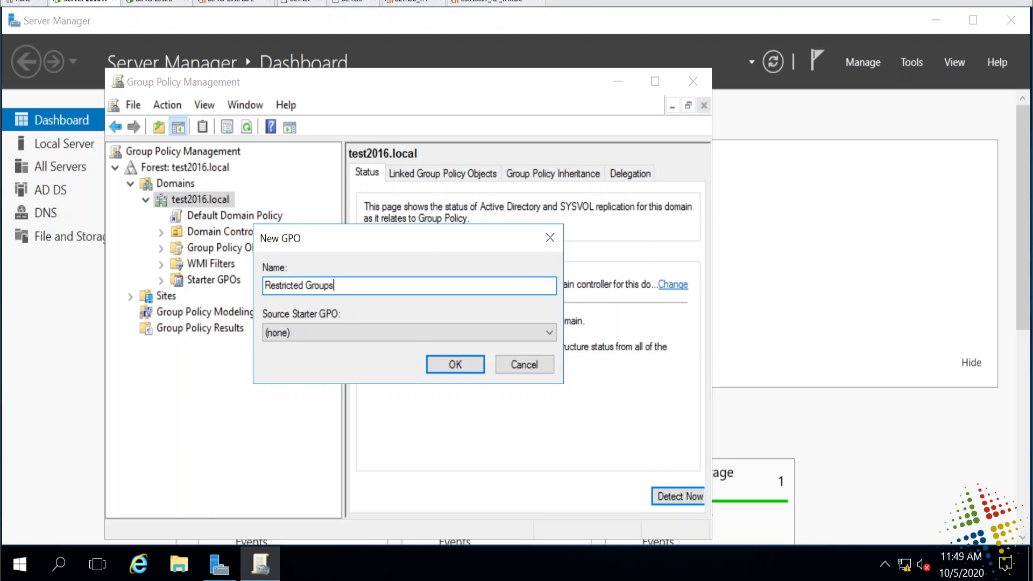
click(454, 364)
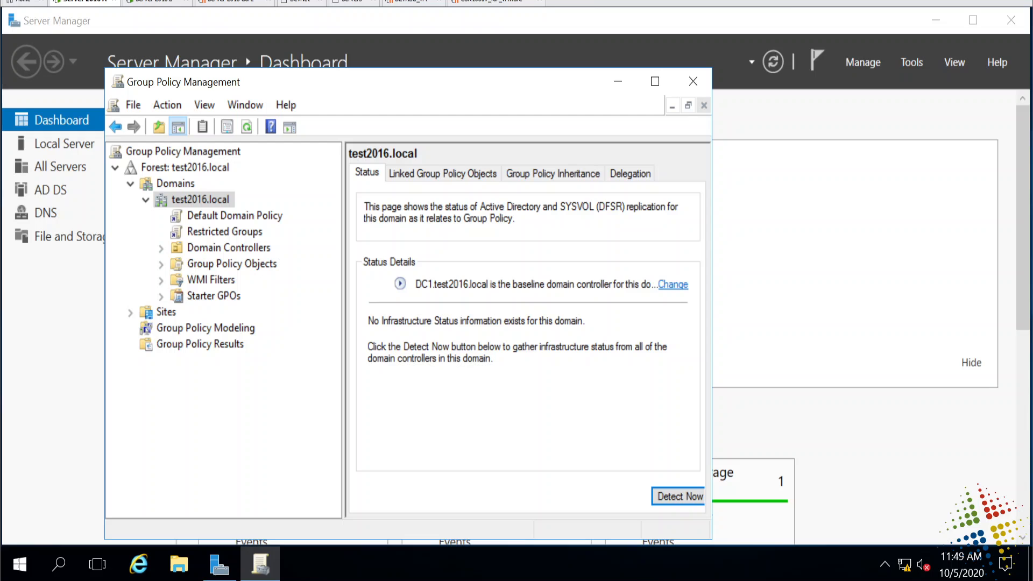
mouse_move(237, 243)
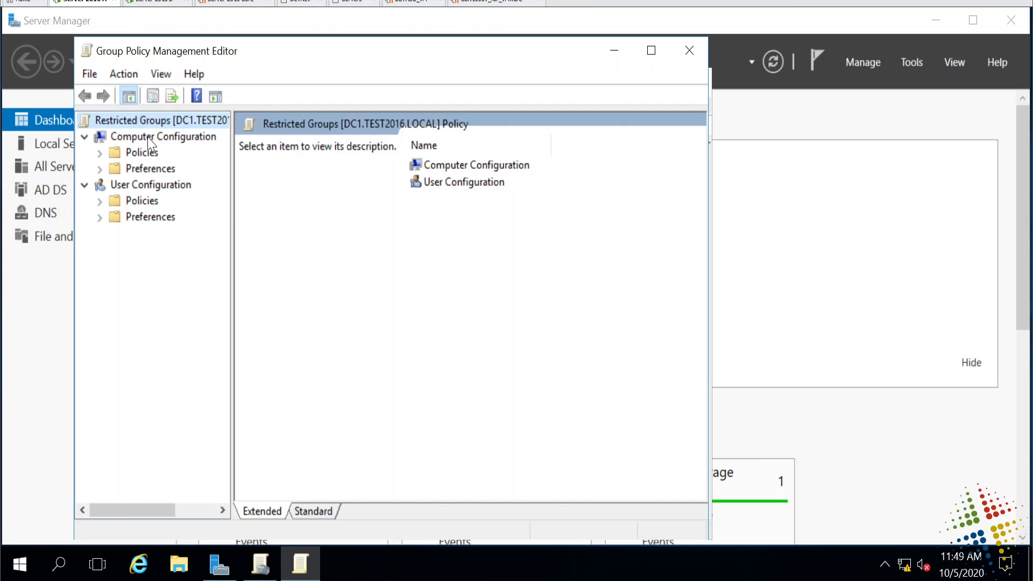
mouse_move(102, 155)
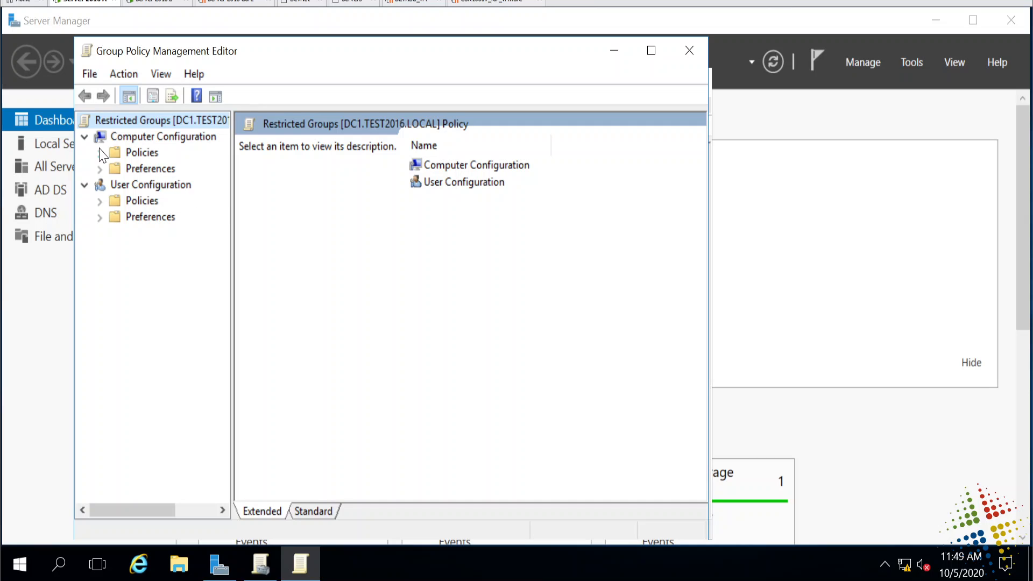
Step: Browse Computer Configuration policies down to Security Settings > Restricted Groups
click(99, 153)
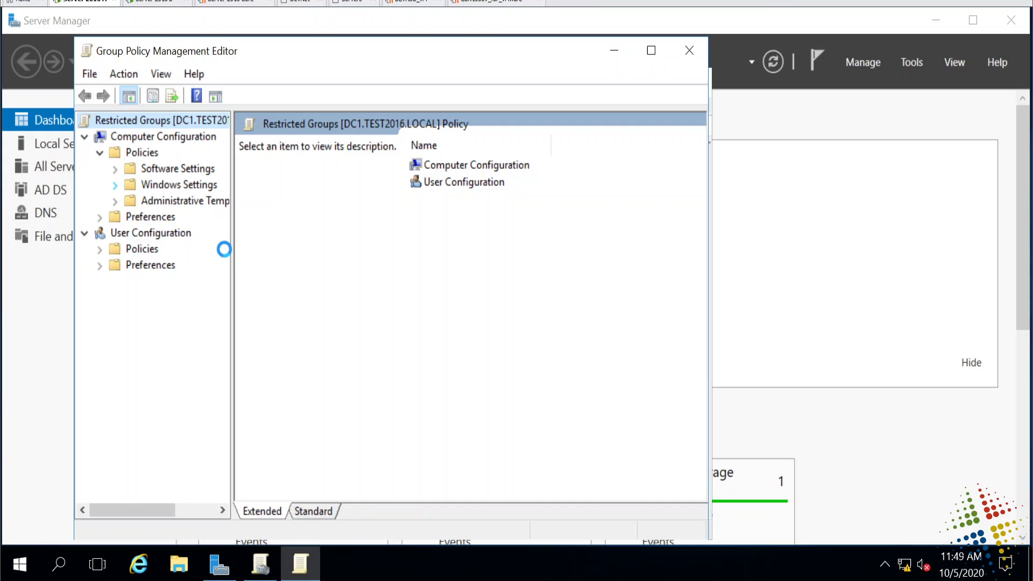
click(115, 185)
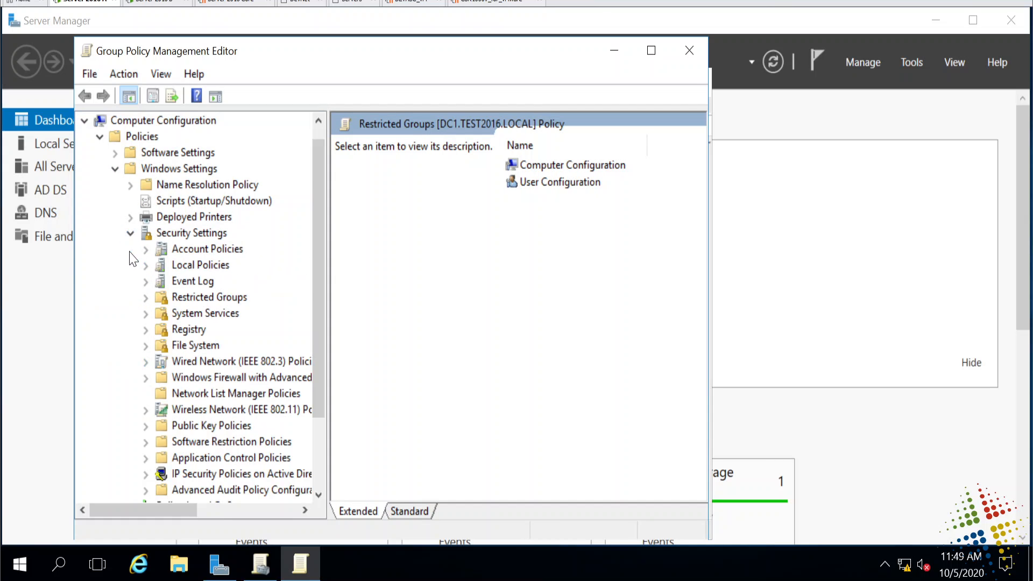
click(209, 297)
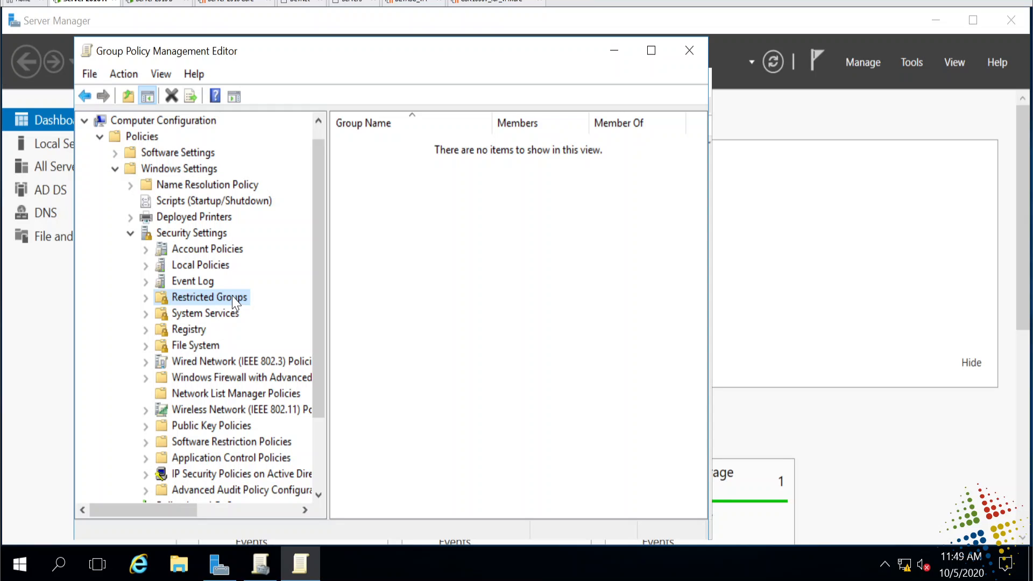
Step: Add the Administrators group as a restricted group
right_click(208, 297)
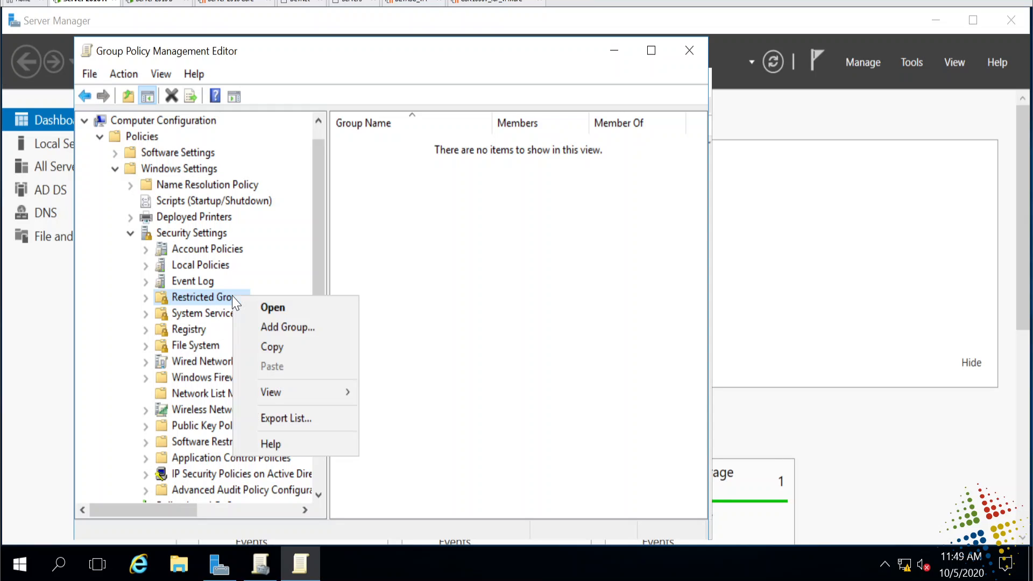
mouse_move(288, 328)
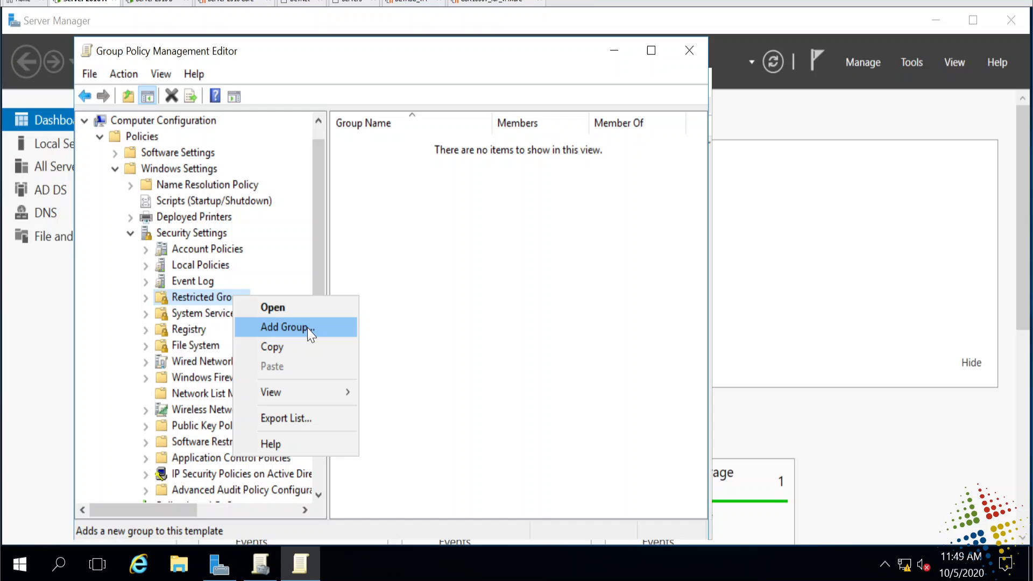
click(285, 328)
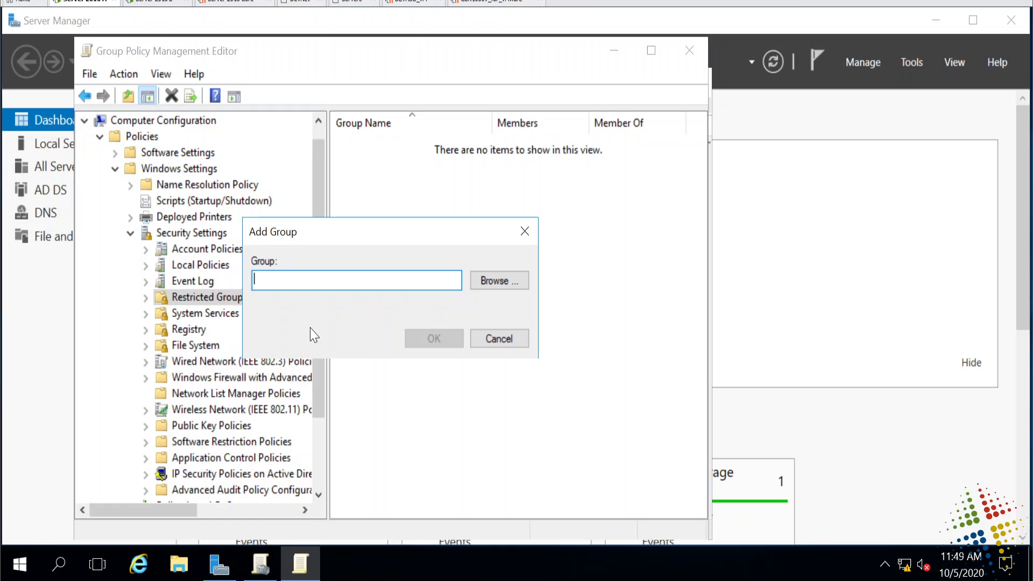
click(498, 279)
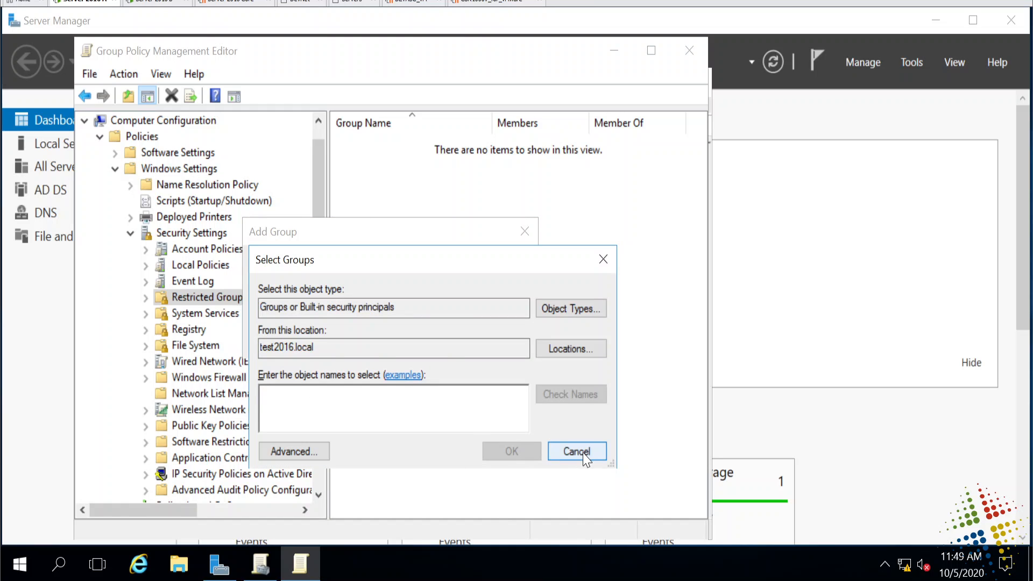
click(576, 451)
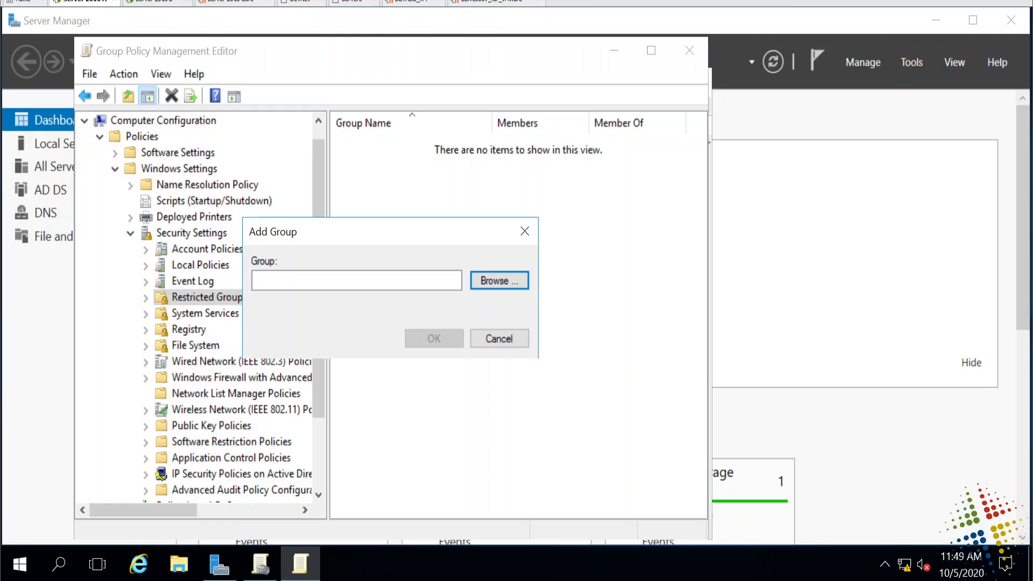
text(Admin)
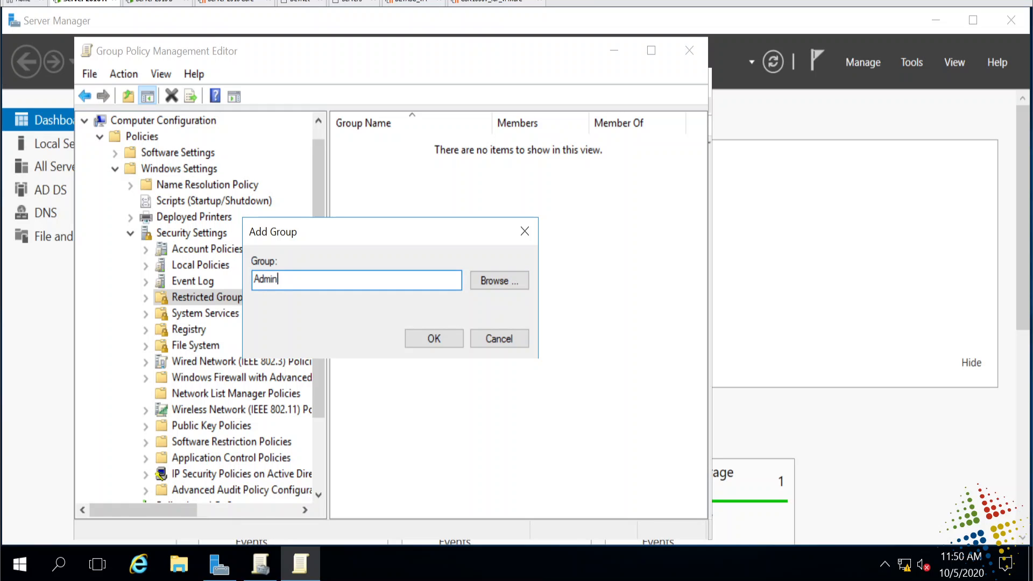
click(432, 338)
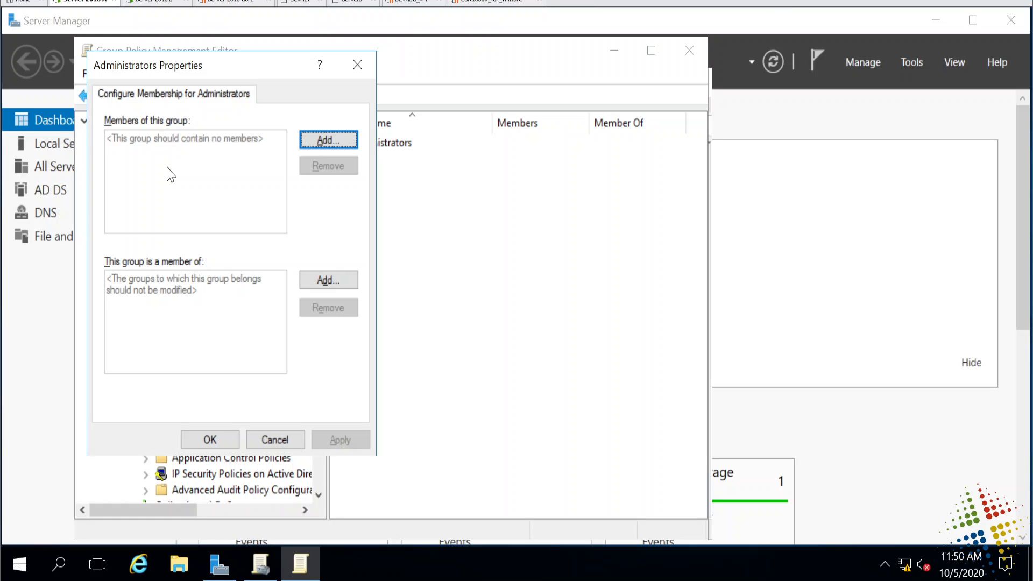
Step: Add Domain Admins to the Administrators restricted group's members
click(329, 140)
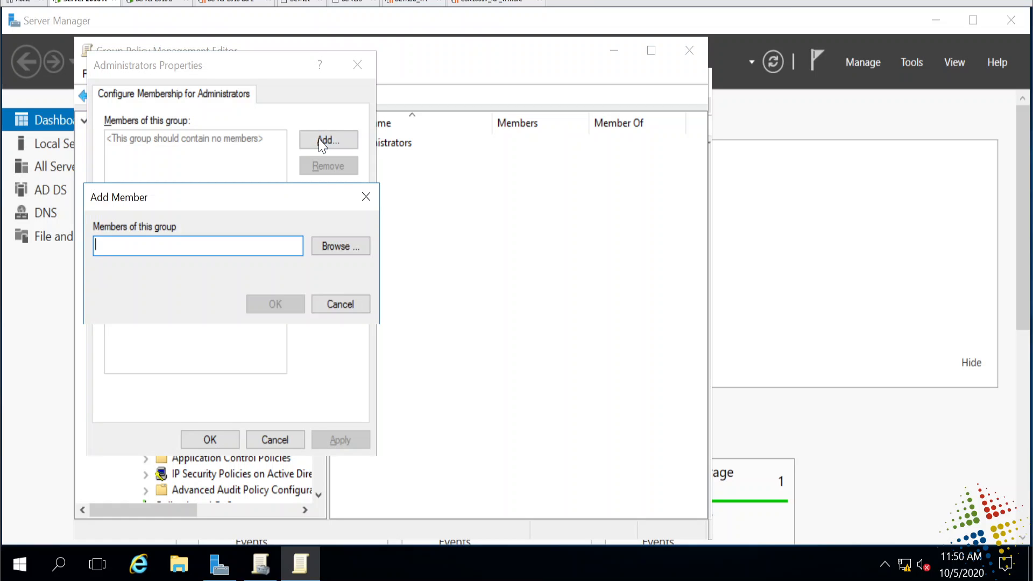
text(Domain)
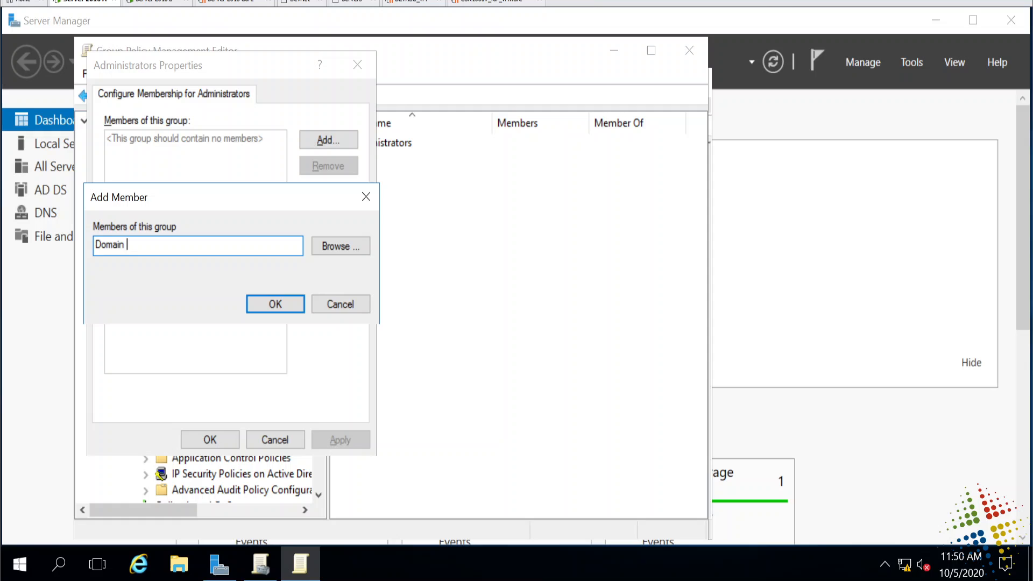
text(Admins)
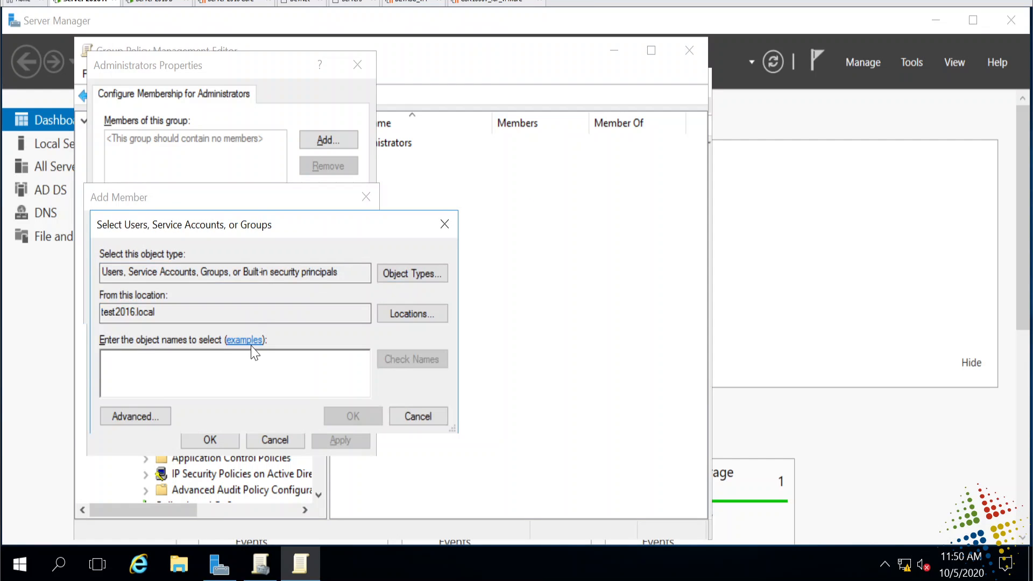
text(domain admins)
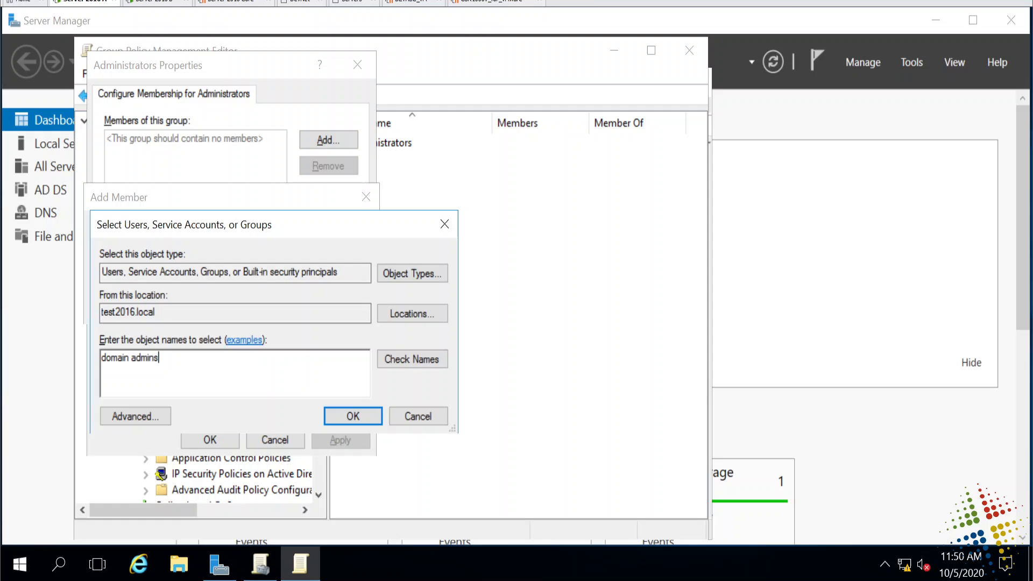
click(352, 416)
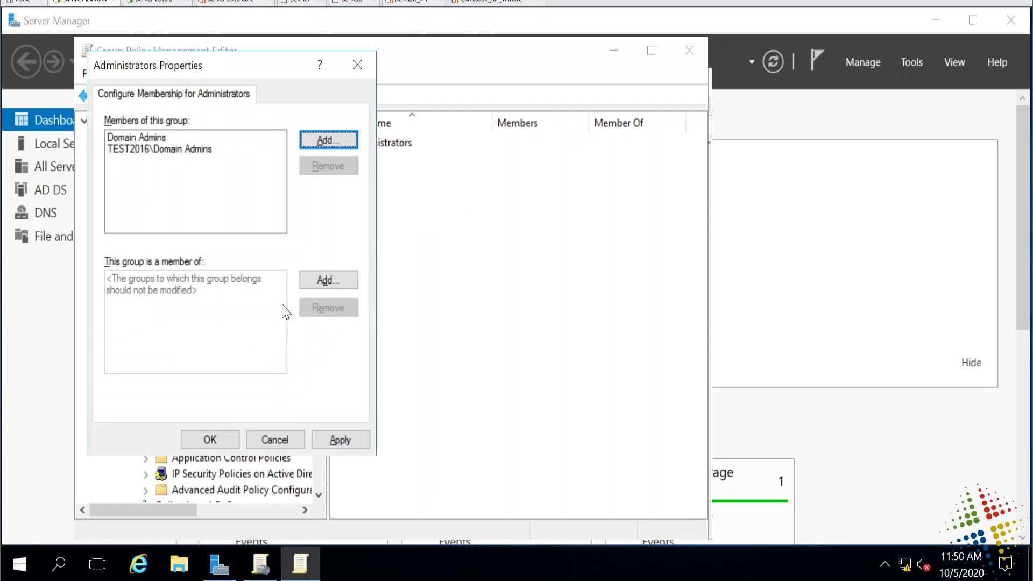
Step: Add testuser1, resolved in the domain, as an Administrators member
click(328, 140)
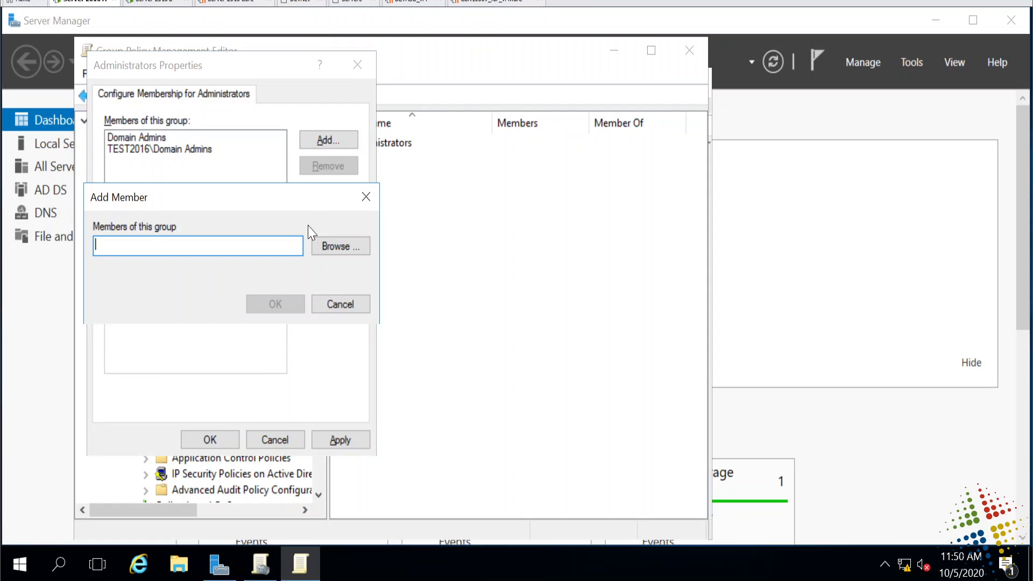
text(testuser1)
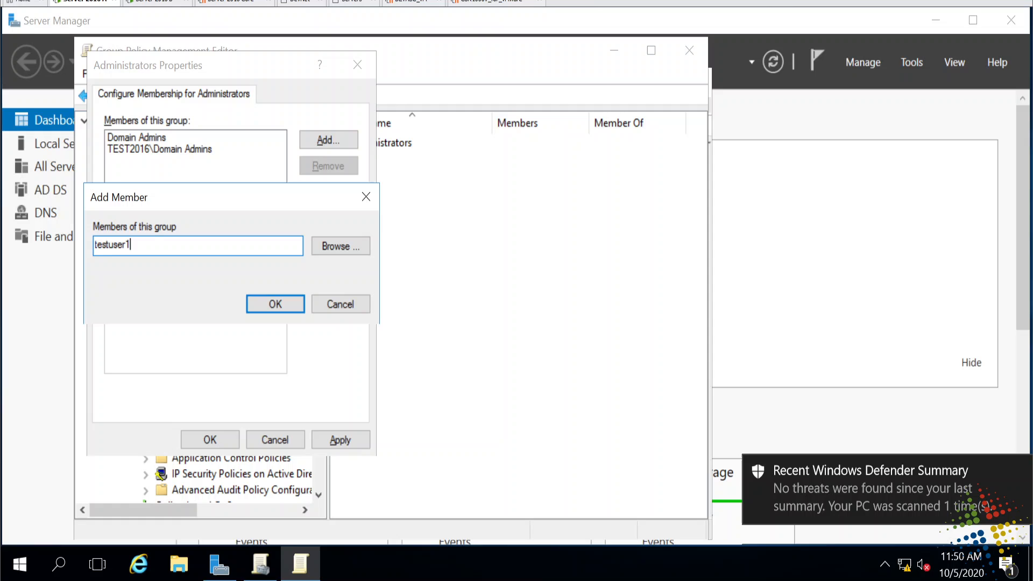
click(340, 246)
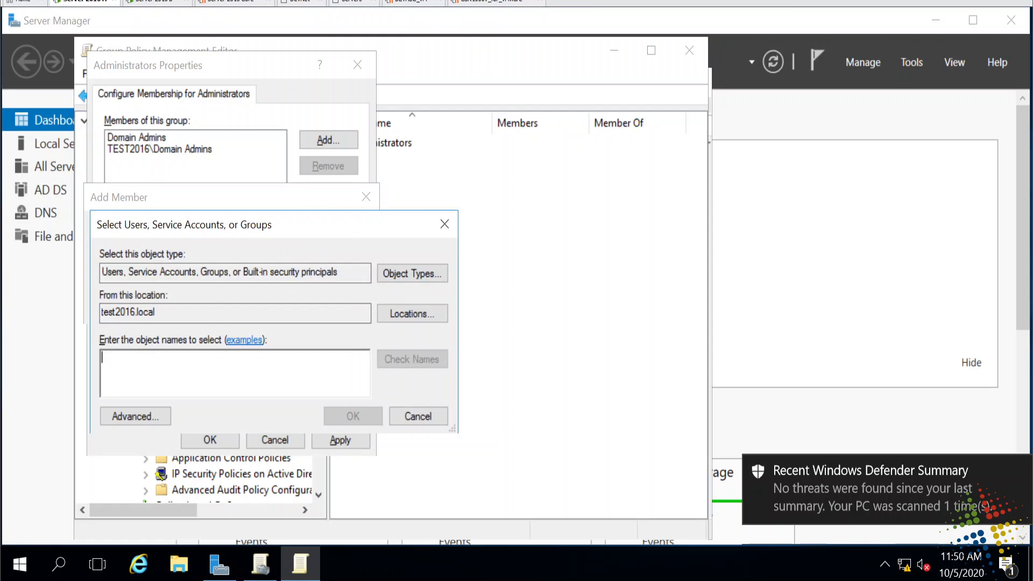
text(testuser)
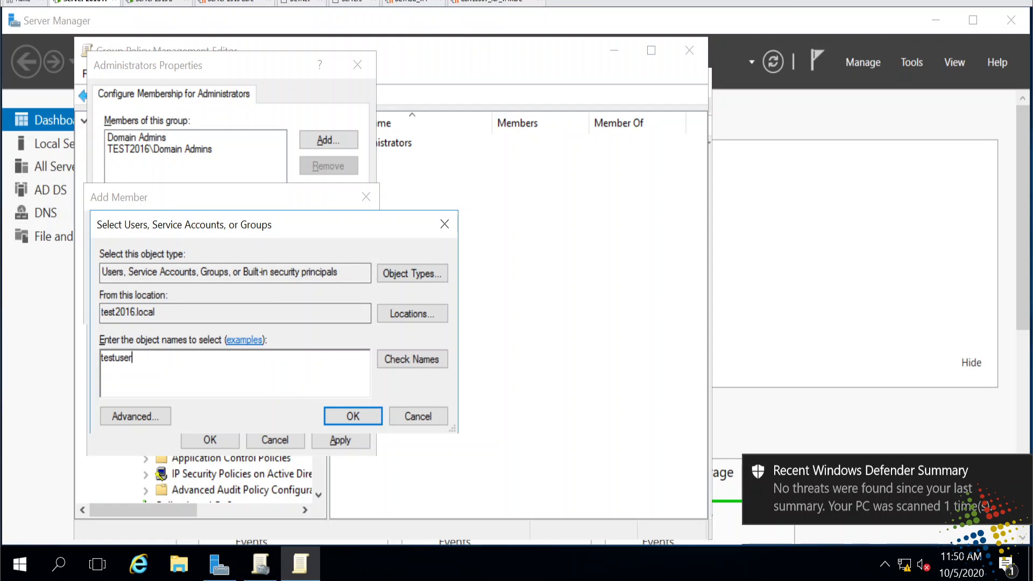
click(353, 416)
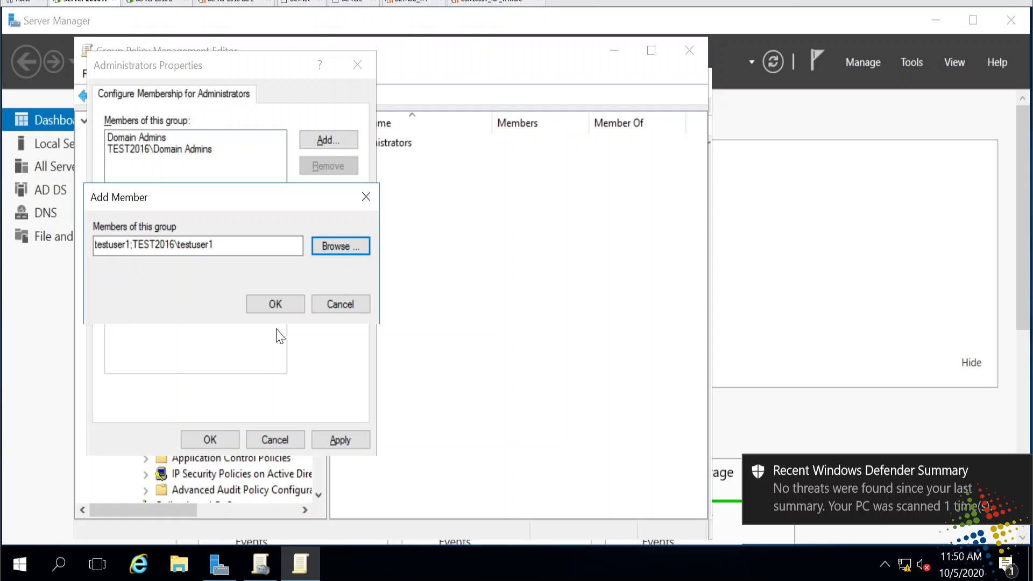
click(275, 303)
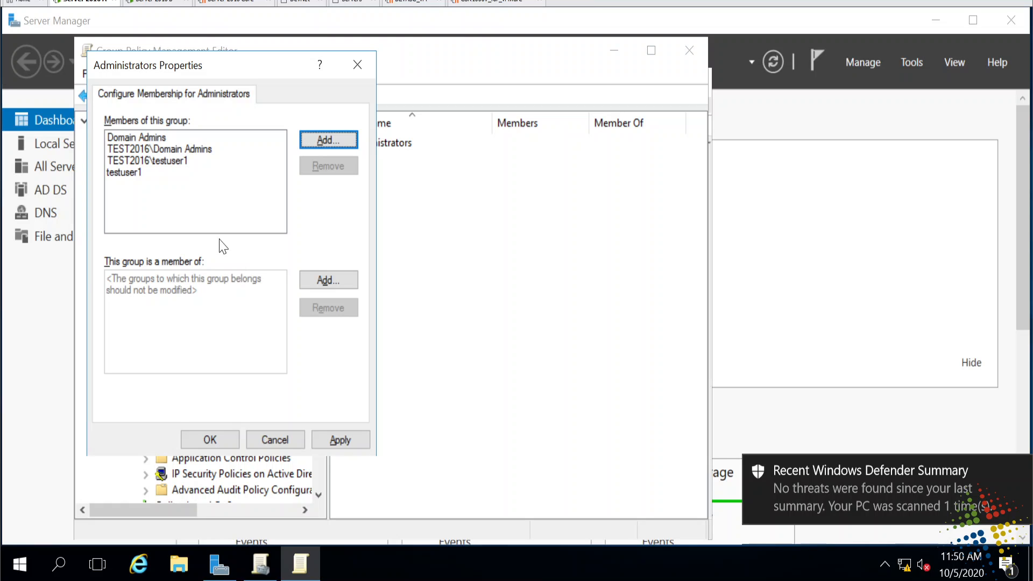
mouse_move(314, 174)
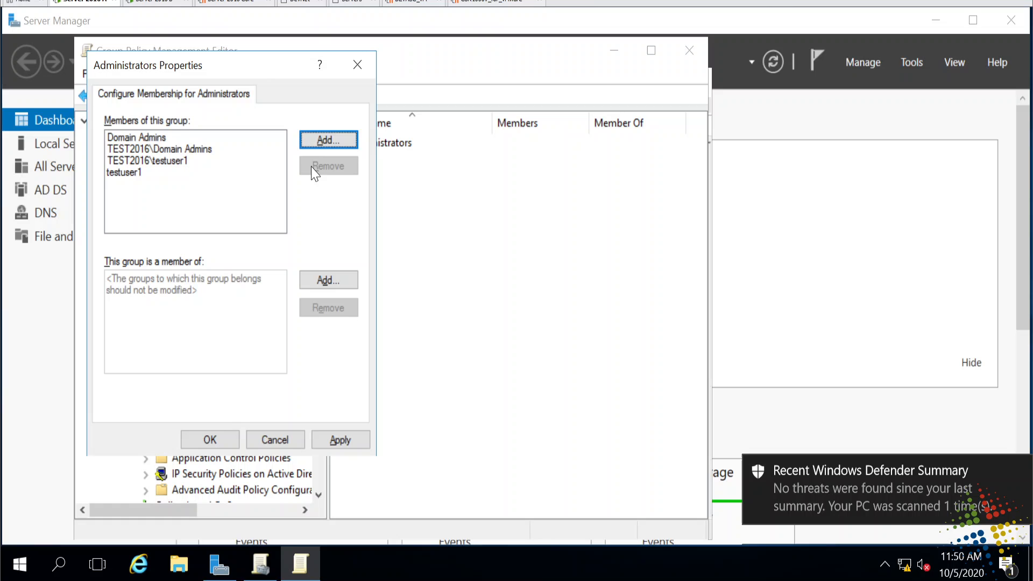
Step: Add administrator as a member, save the Administrators settings, and close the editor
click(328, 140)
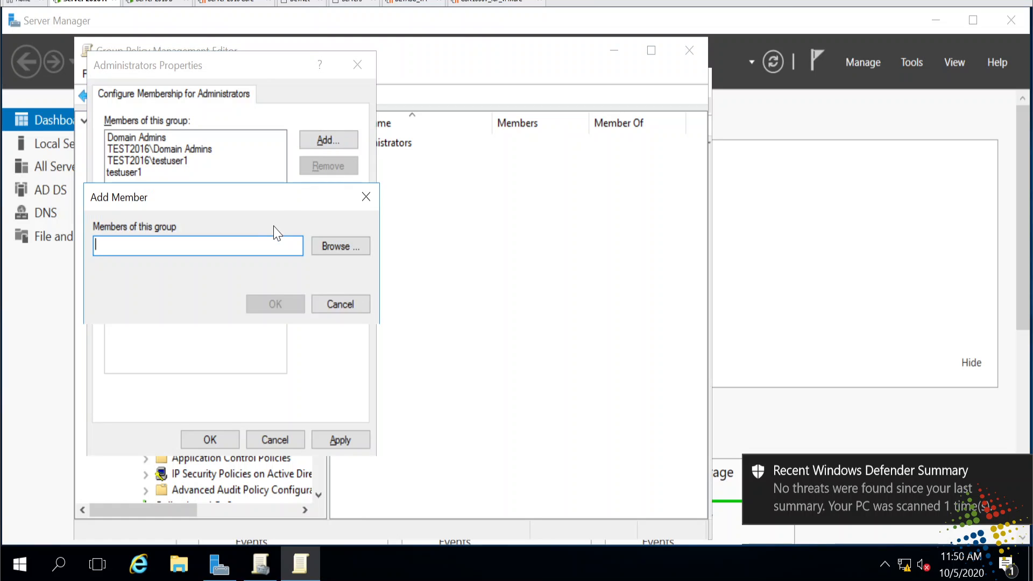
text(administrator)
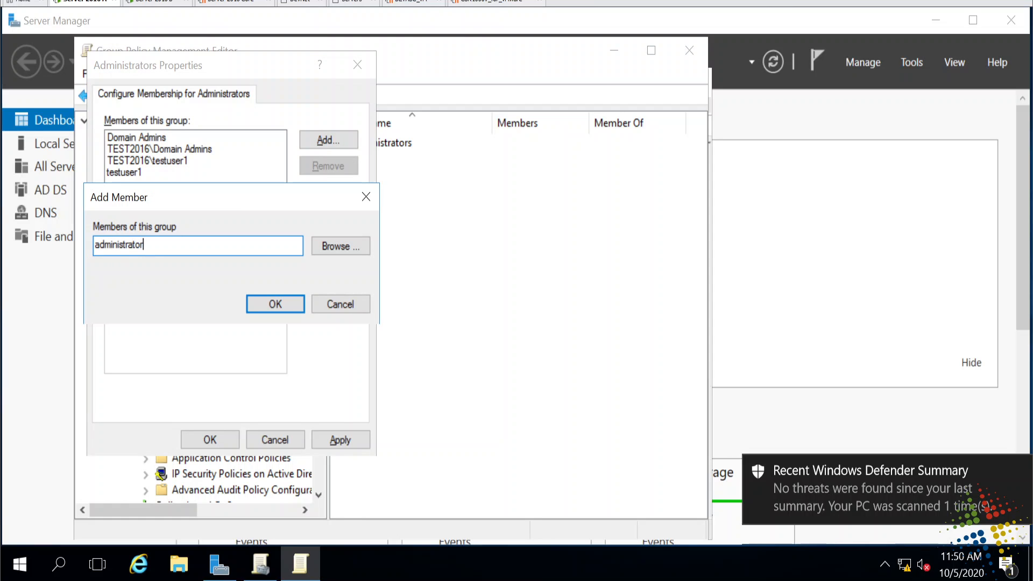
click(275, 303)
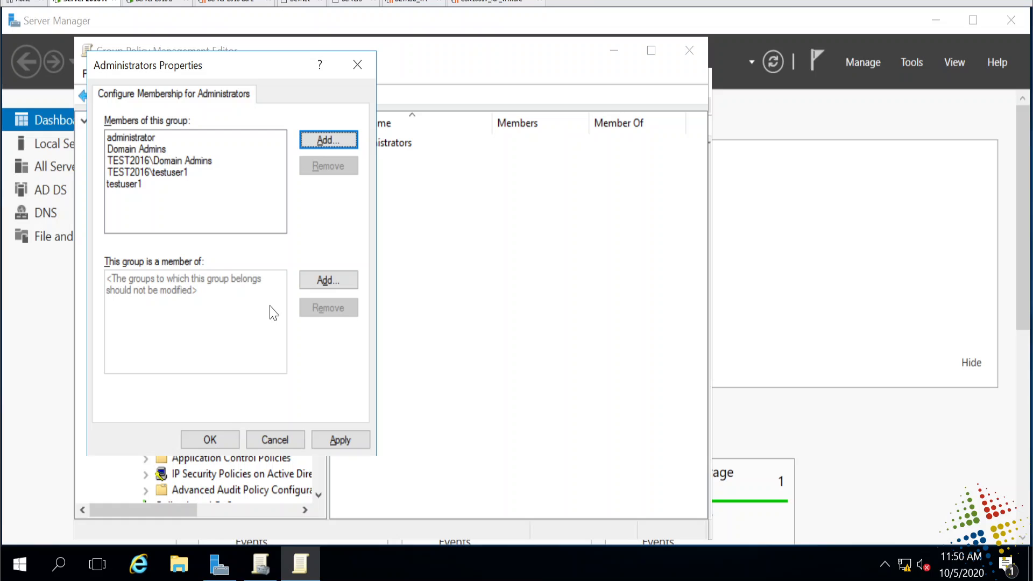
mouse_move(158, 277)
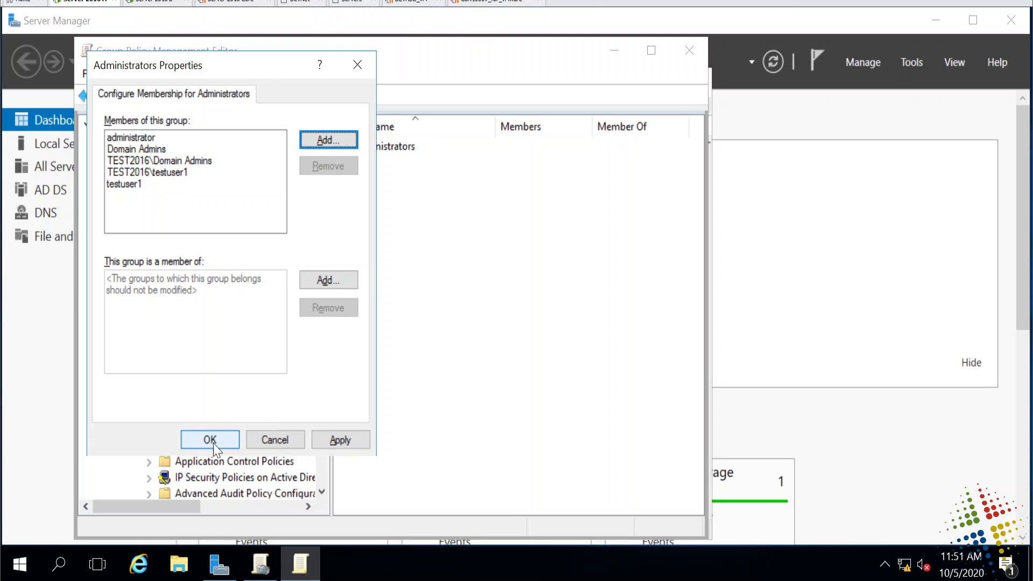
click(209, 440)
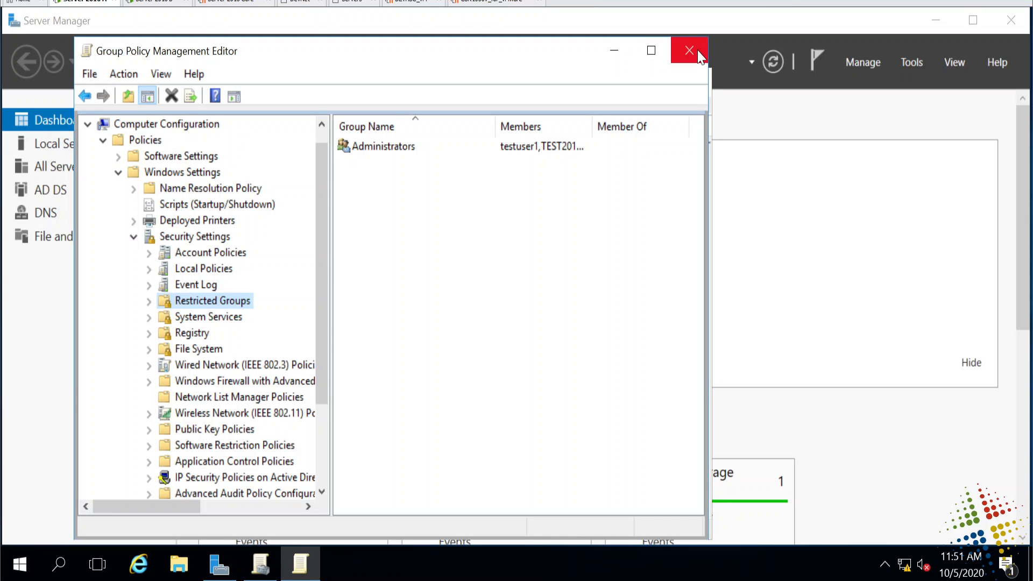
click(689, 50)
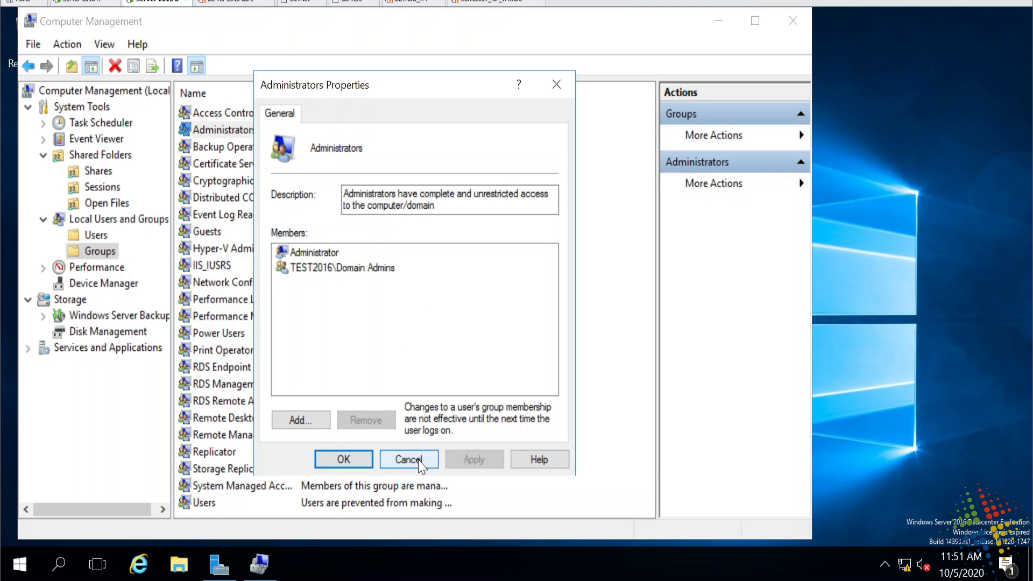
Step: On the workstation, run gpupdate /force in an elevated Command Prompt
click(408, 459)
text(cmd)
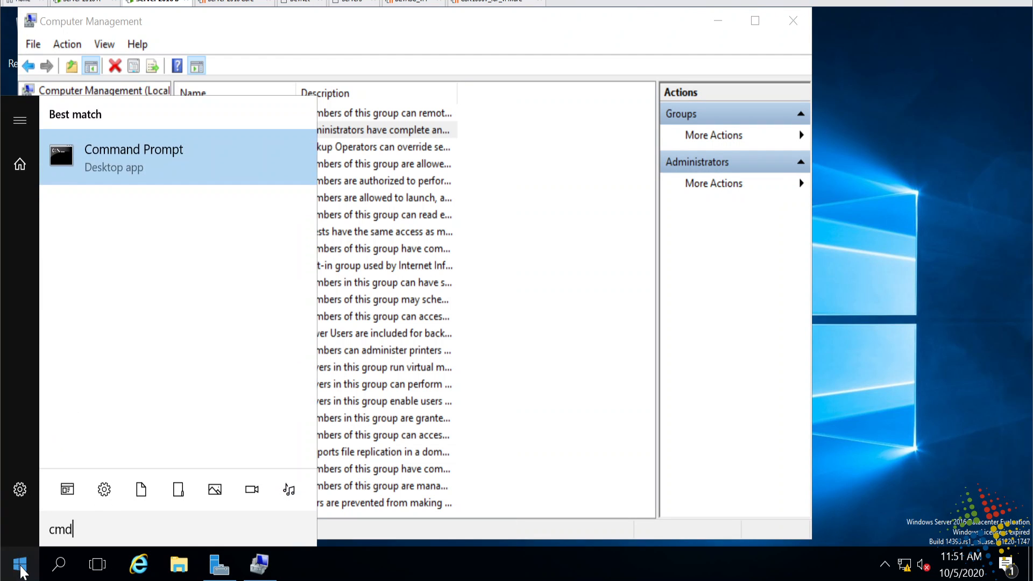
right_click(133, 157)
text(gpupdate)
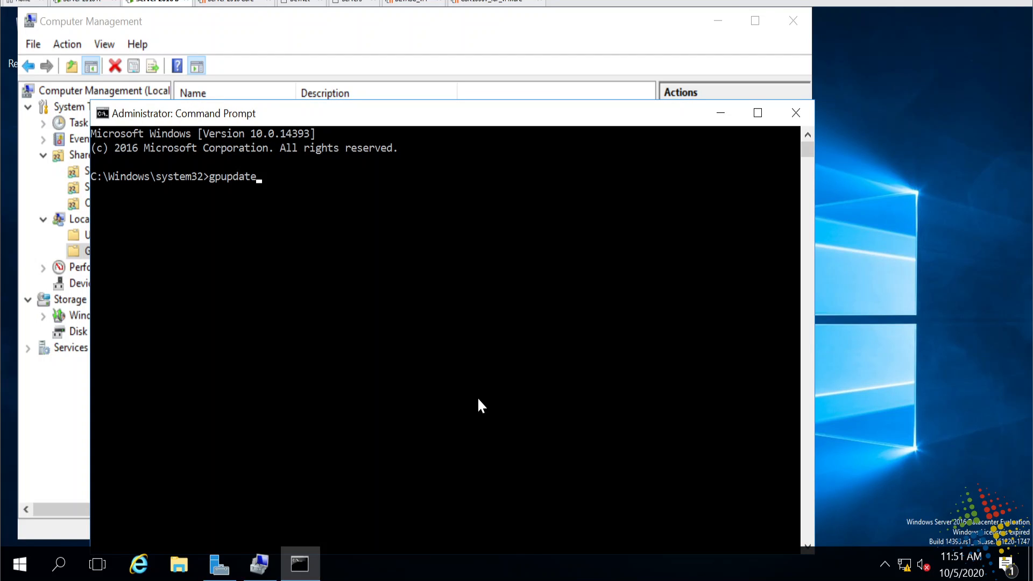
text(/force)
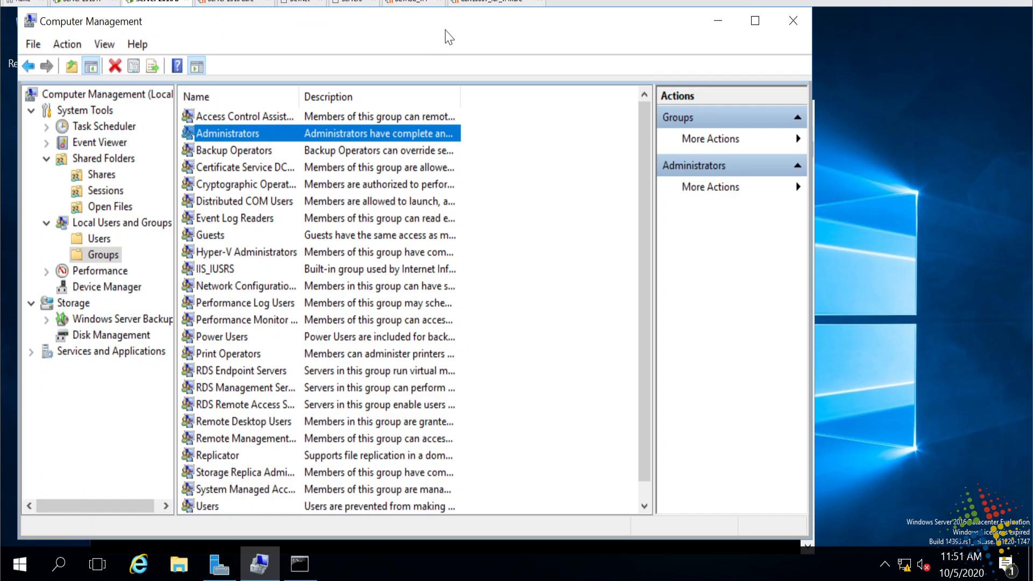
Step: Open local Administrators group properties to confirm TEST2016\testuser1 is listed
double_click(227, 133)
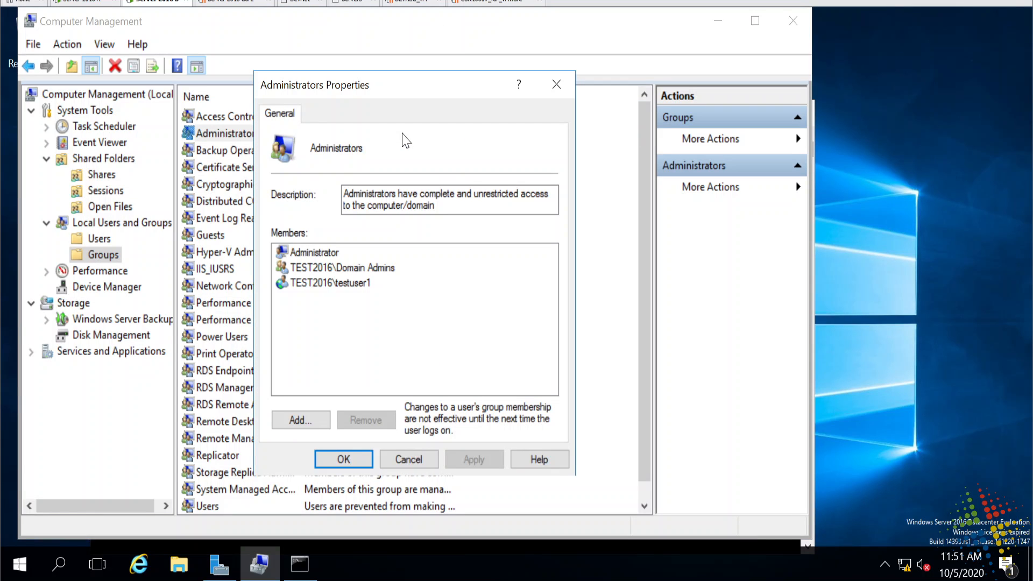
mouse_move(384, 294)
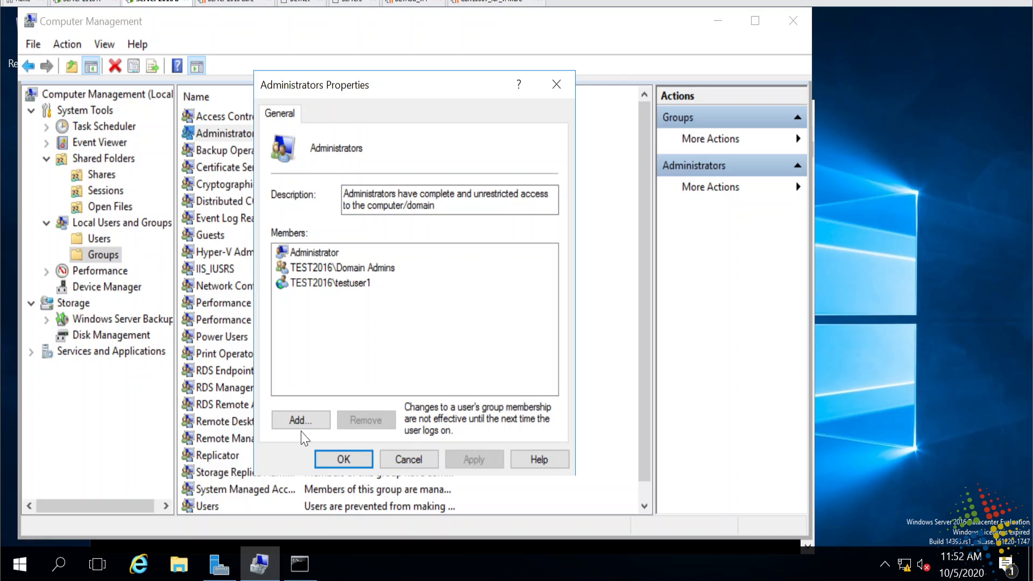
mouse_move(303, 435)
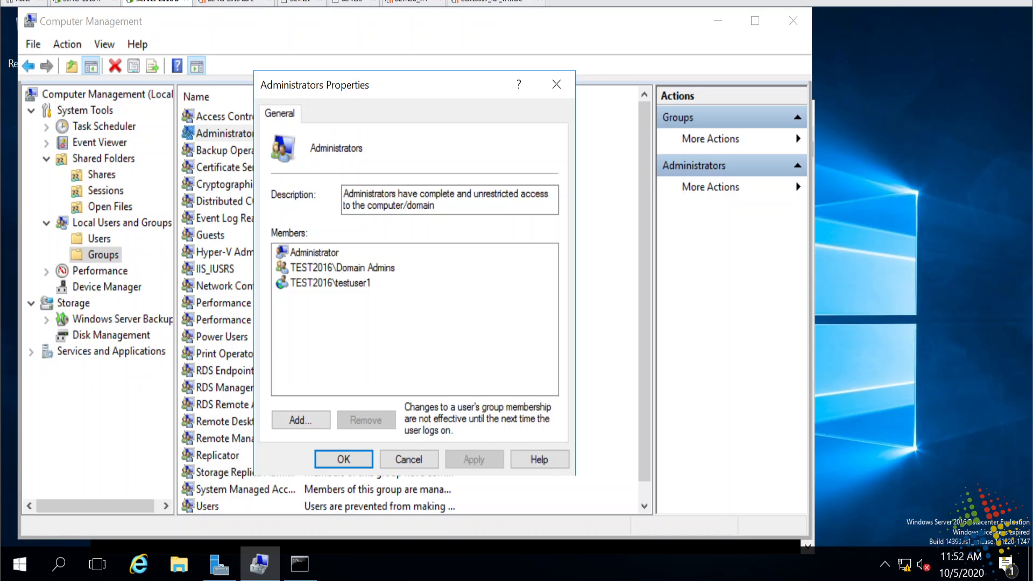